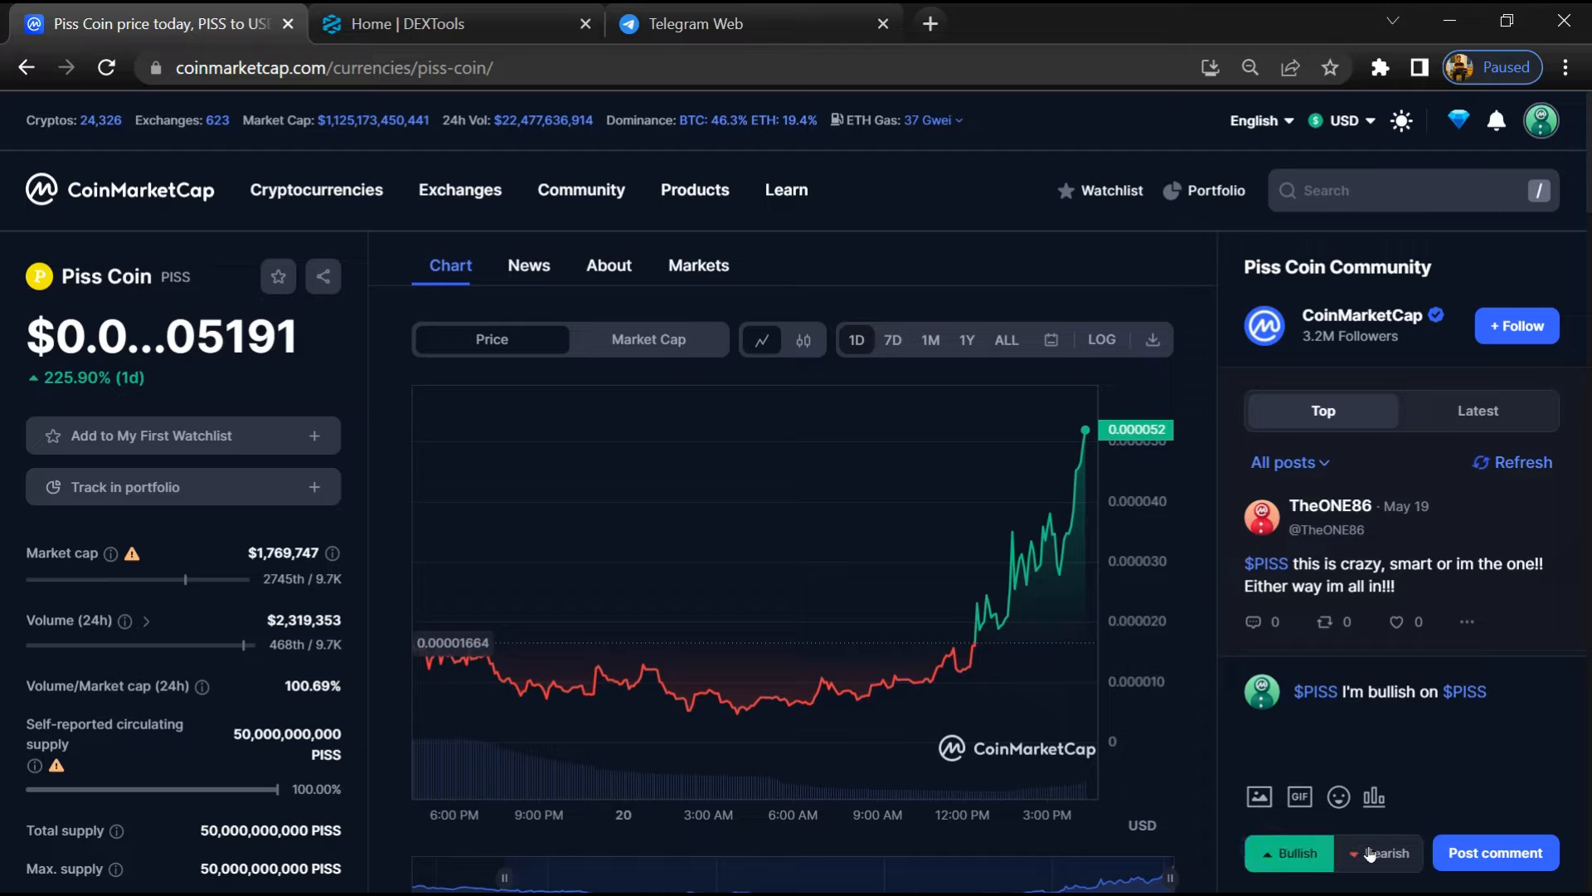
- Read through the Piss Coin community posts feed on CoinMarketCap
{"action": "left_click", "coordinate": [1378, 853]}
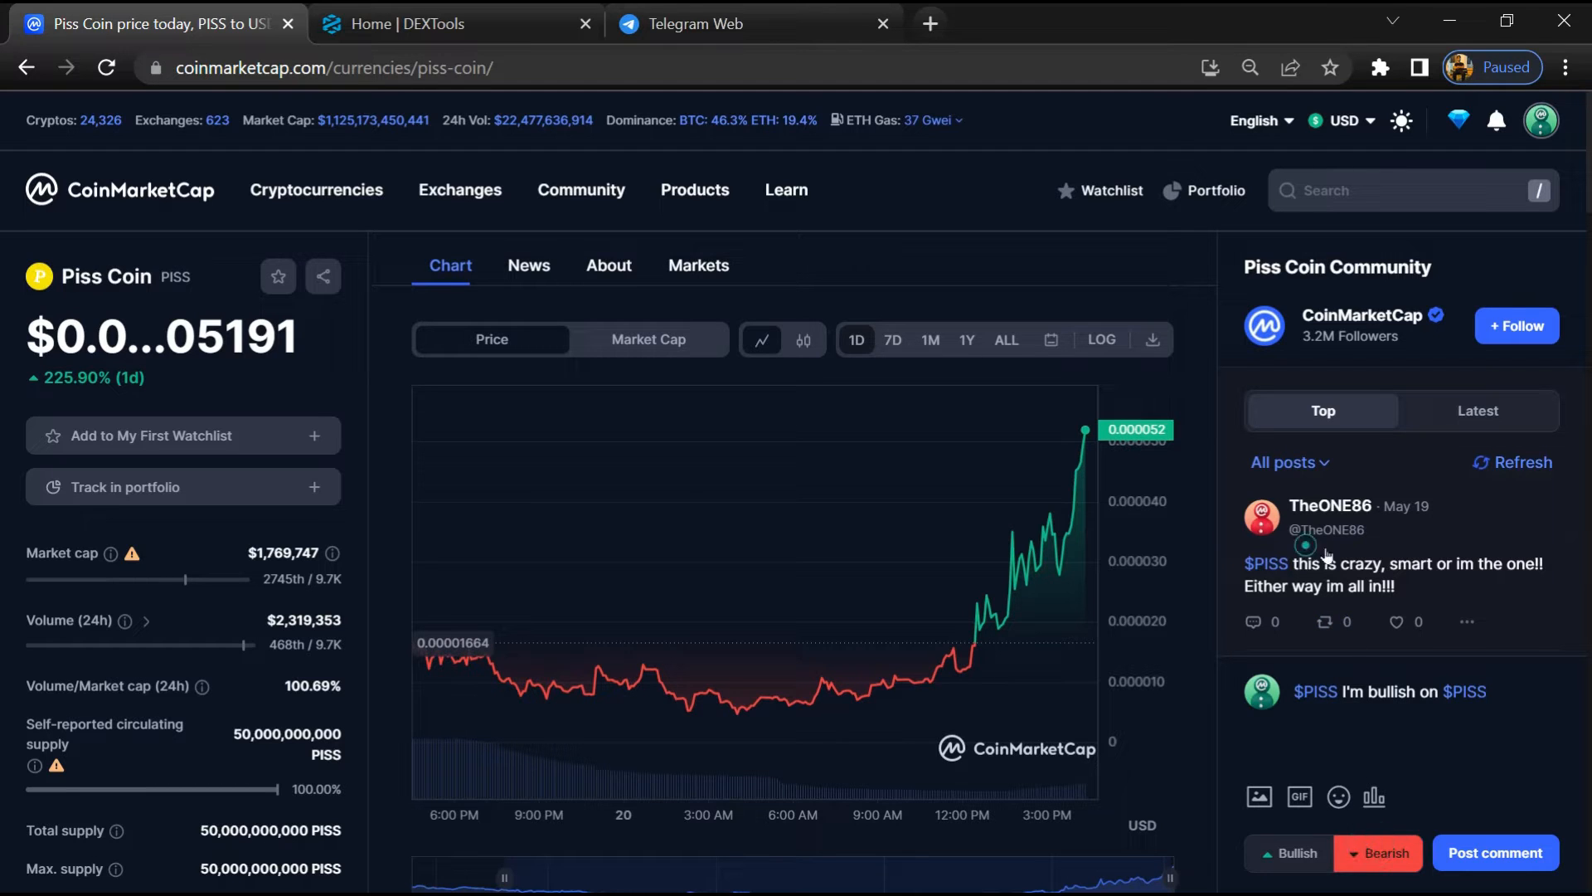
{"action": "scroll", "scroll_direction": "down", "scroll_amount": 3}
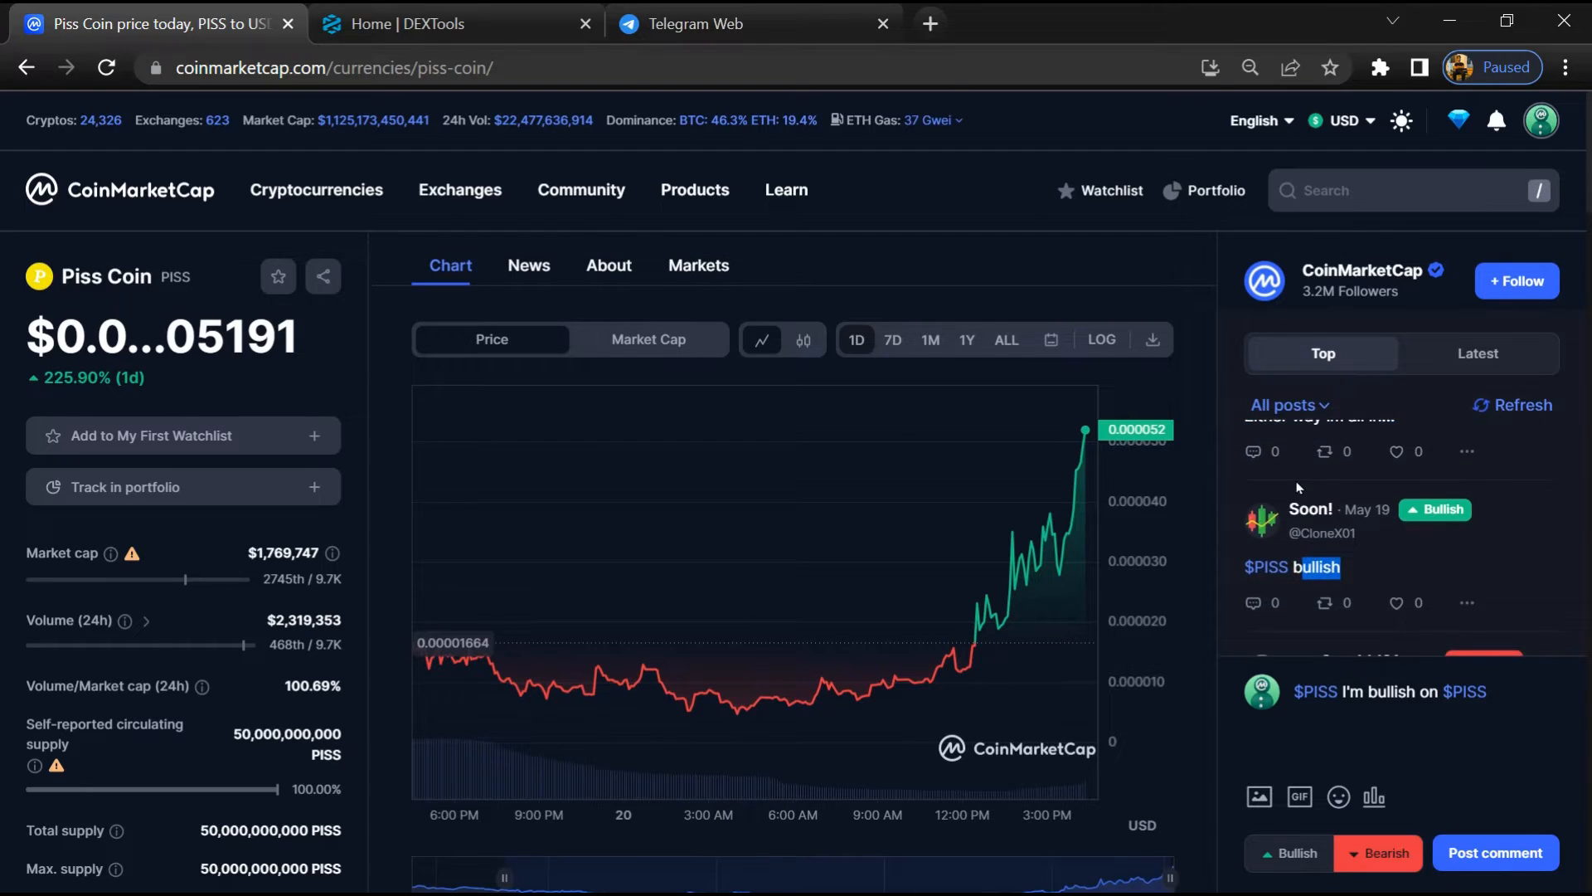
{"action": "scroll", "scroll_direction": "down", "scroll_amount": 3}
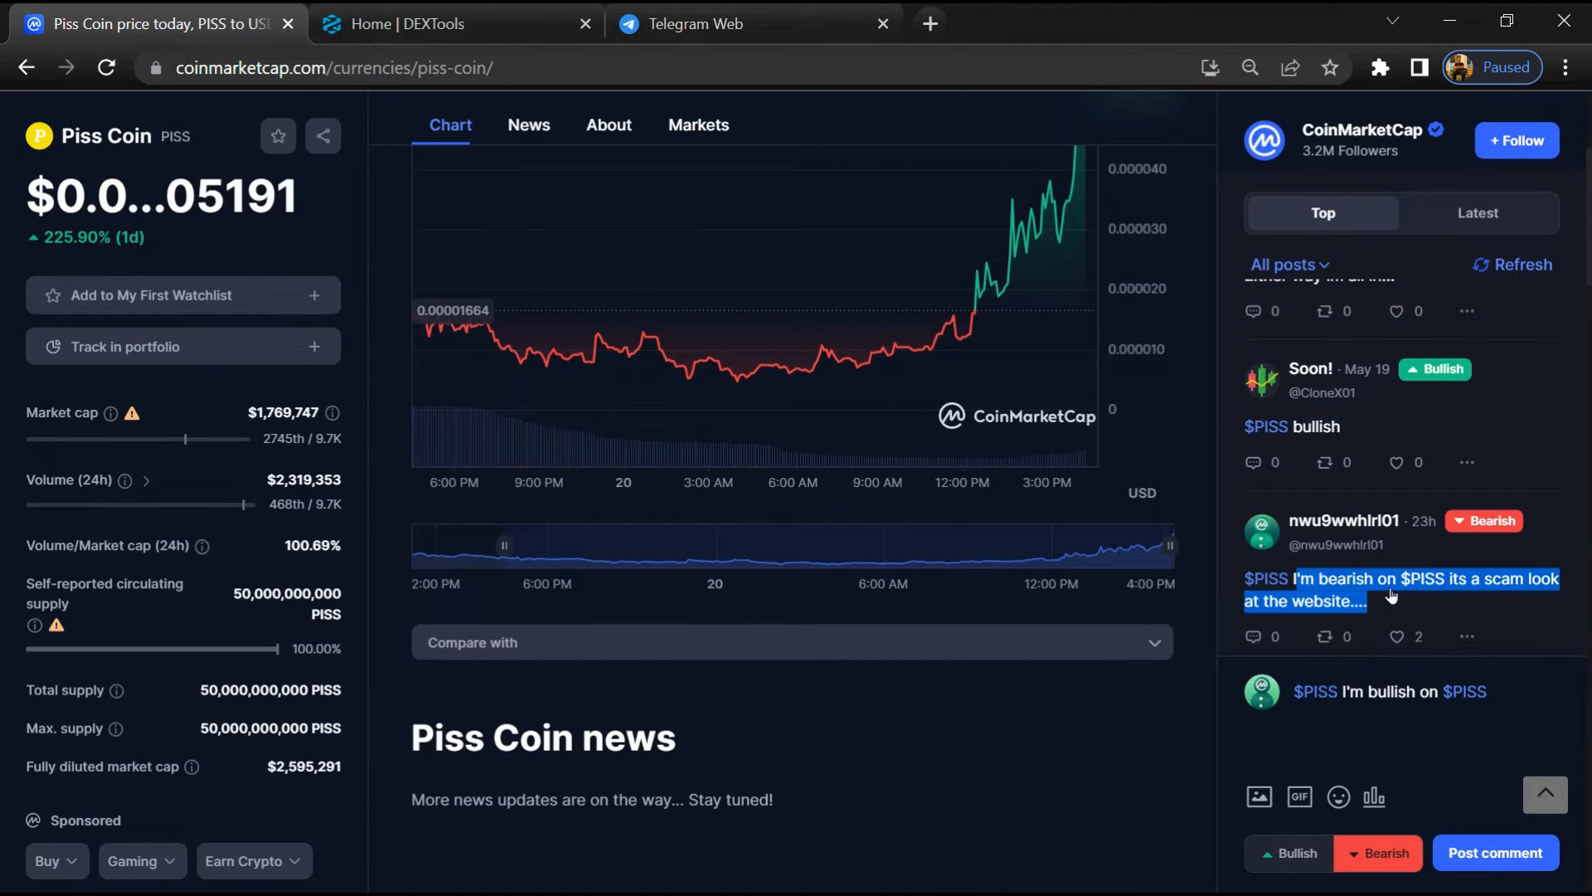
{"action": "scroll", "scroll_direction": "down", "scroll_amount": 3}
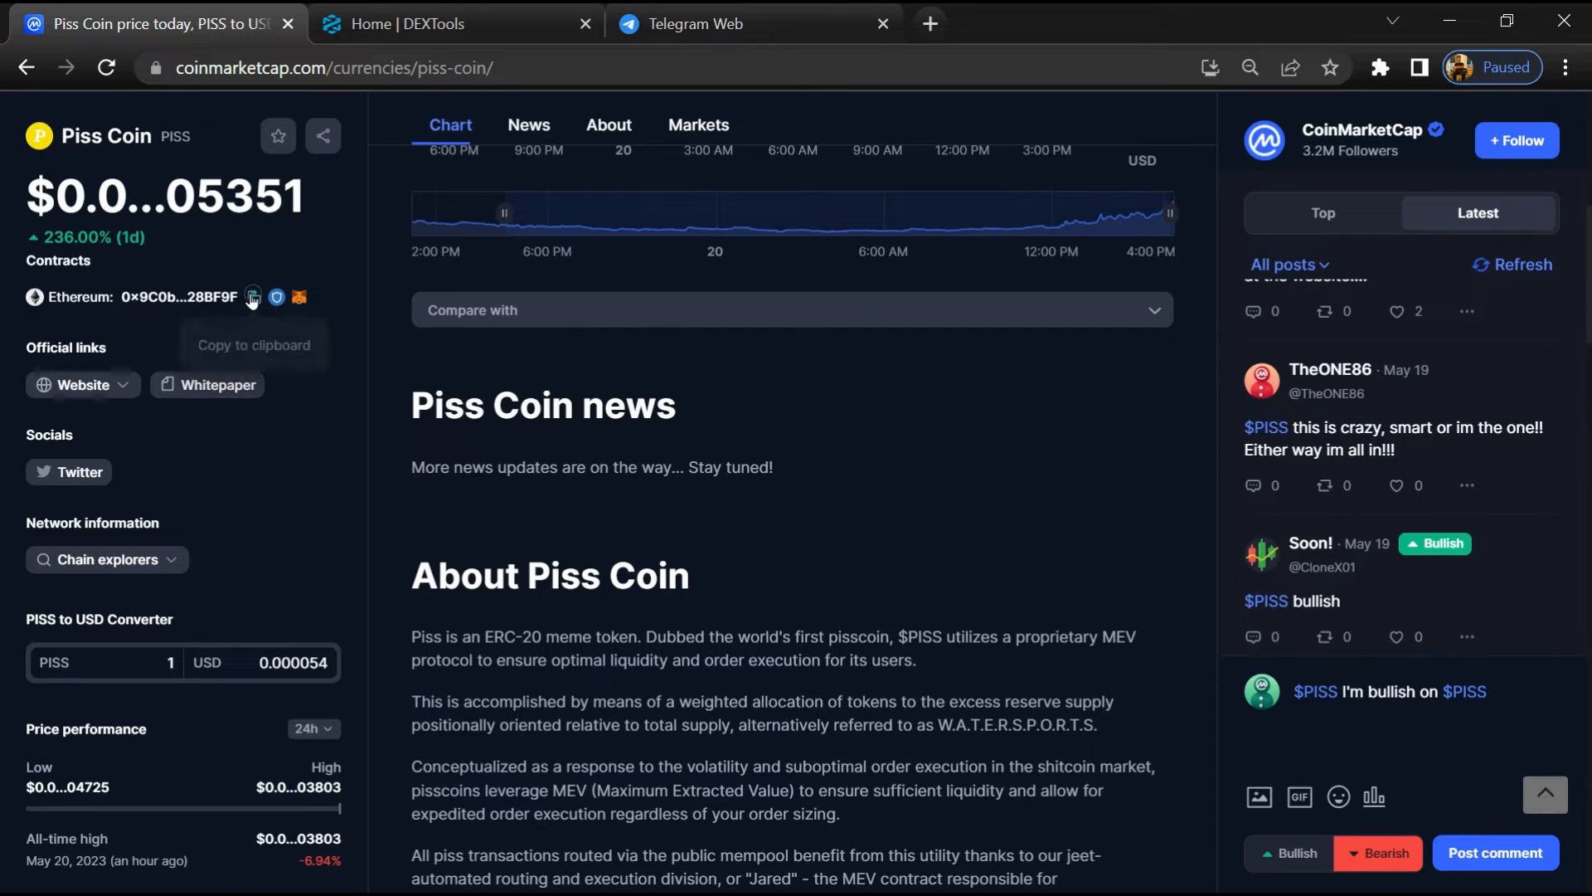
- Copy Piss Coin's Ethereum contract address and move over to DEXTools
{"action": "left_click", "coordinate": [252, 297]}
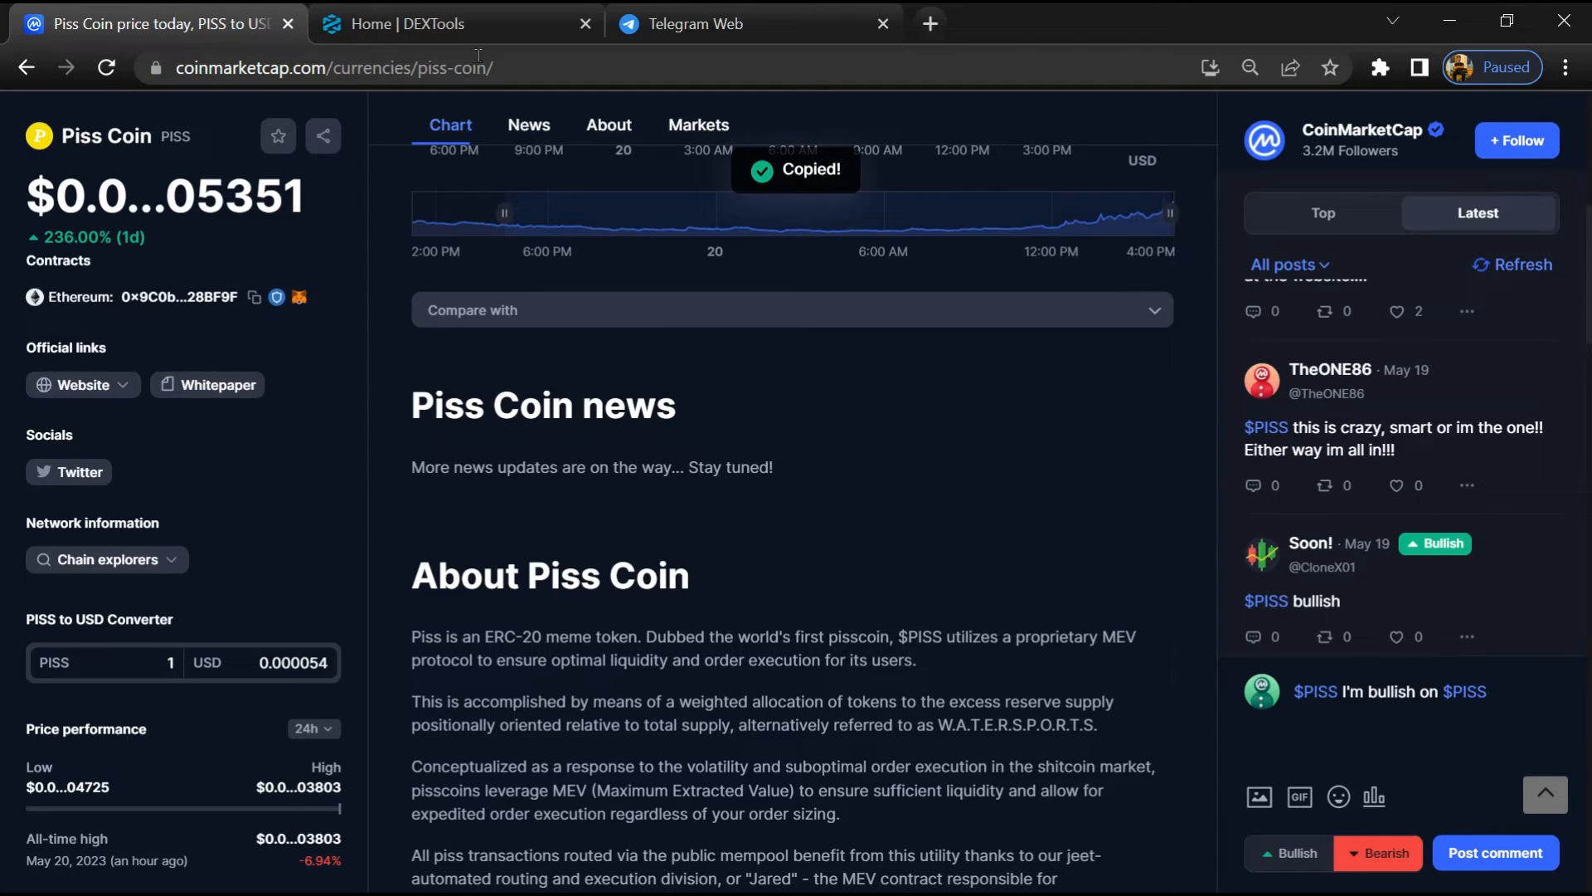
{"action": "left_click", "coordinate": [446, 23]}
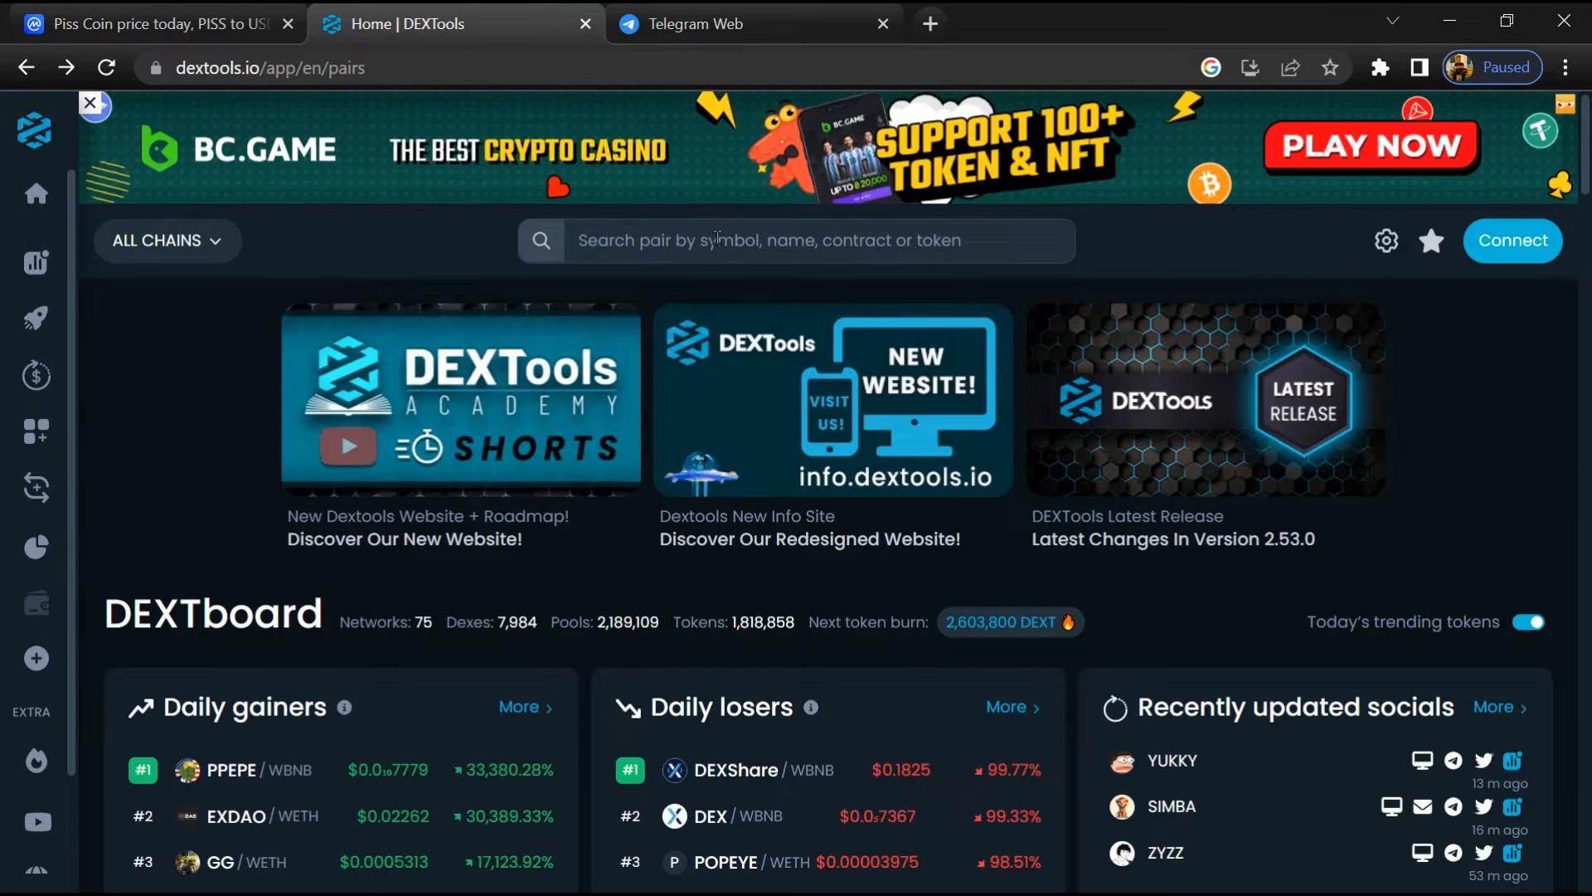
- Search DEXTools for contract 0x9C0bD34beBc33A0E898554cFc91e8A84C728BF9F and open the PISS/WETH pair
{"action": "left_click", "coordinate": [802, 240]}
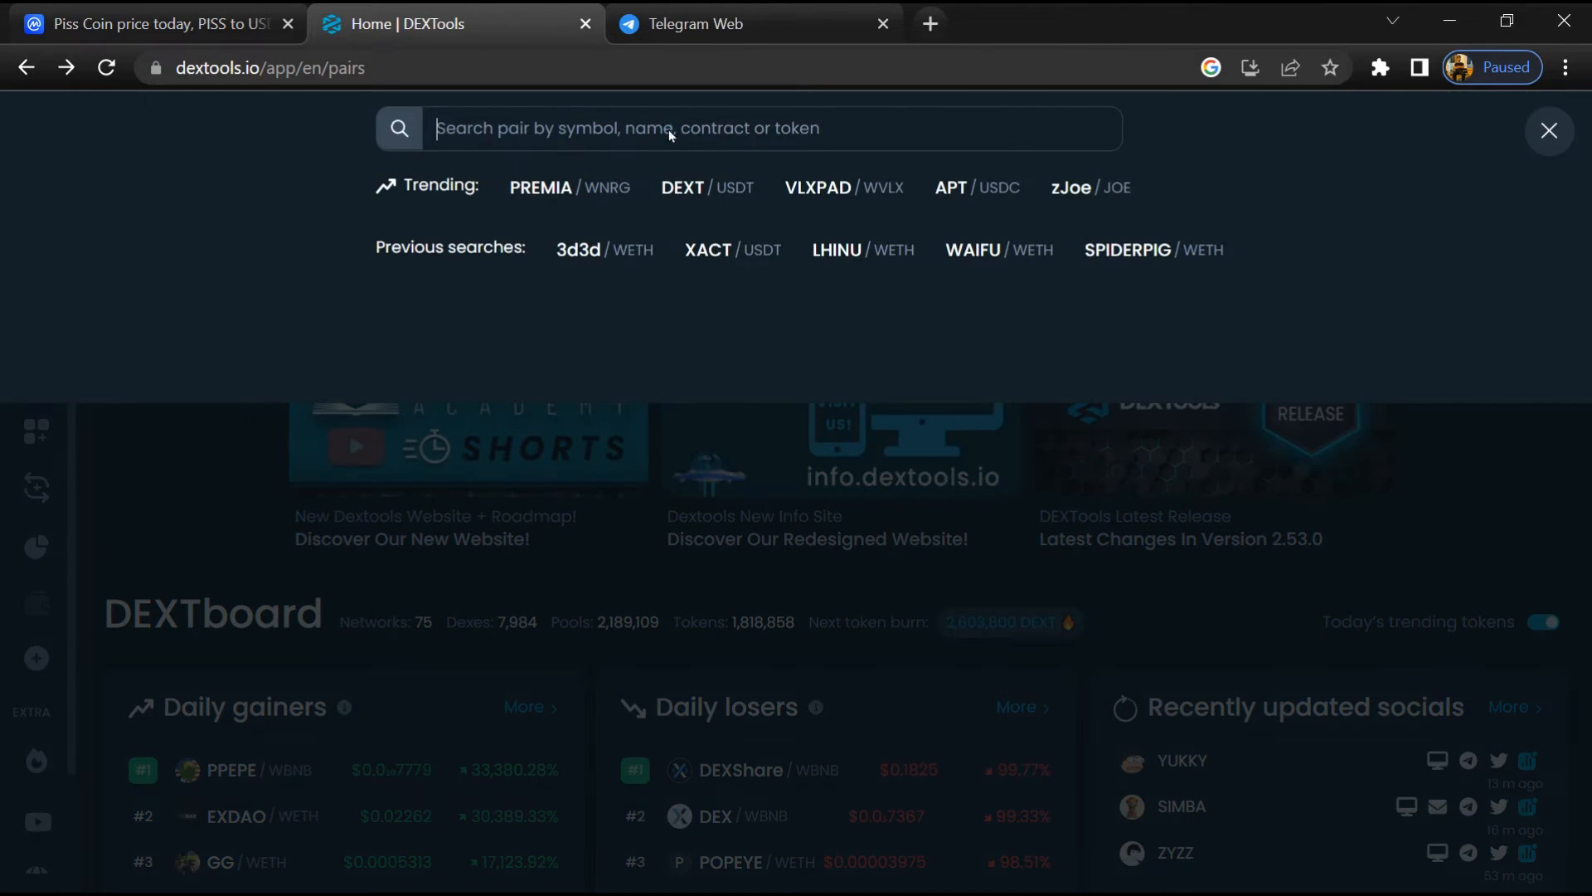
{"action": "type", "text": "0x9C0bD34beBc33A0E898554cFc91e8A84C728BF9F"}
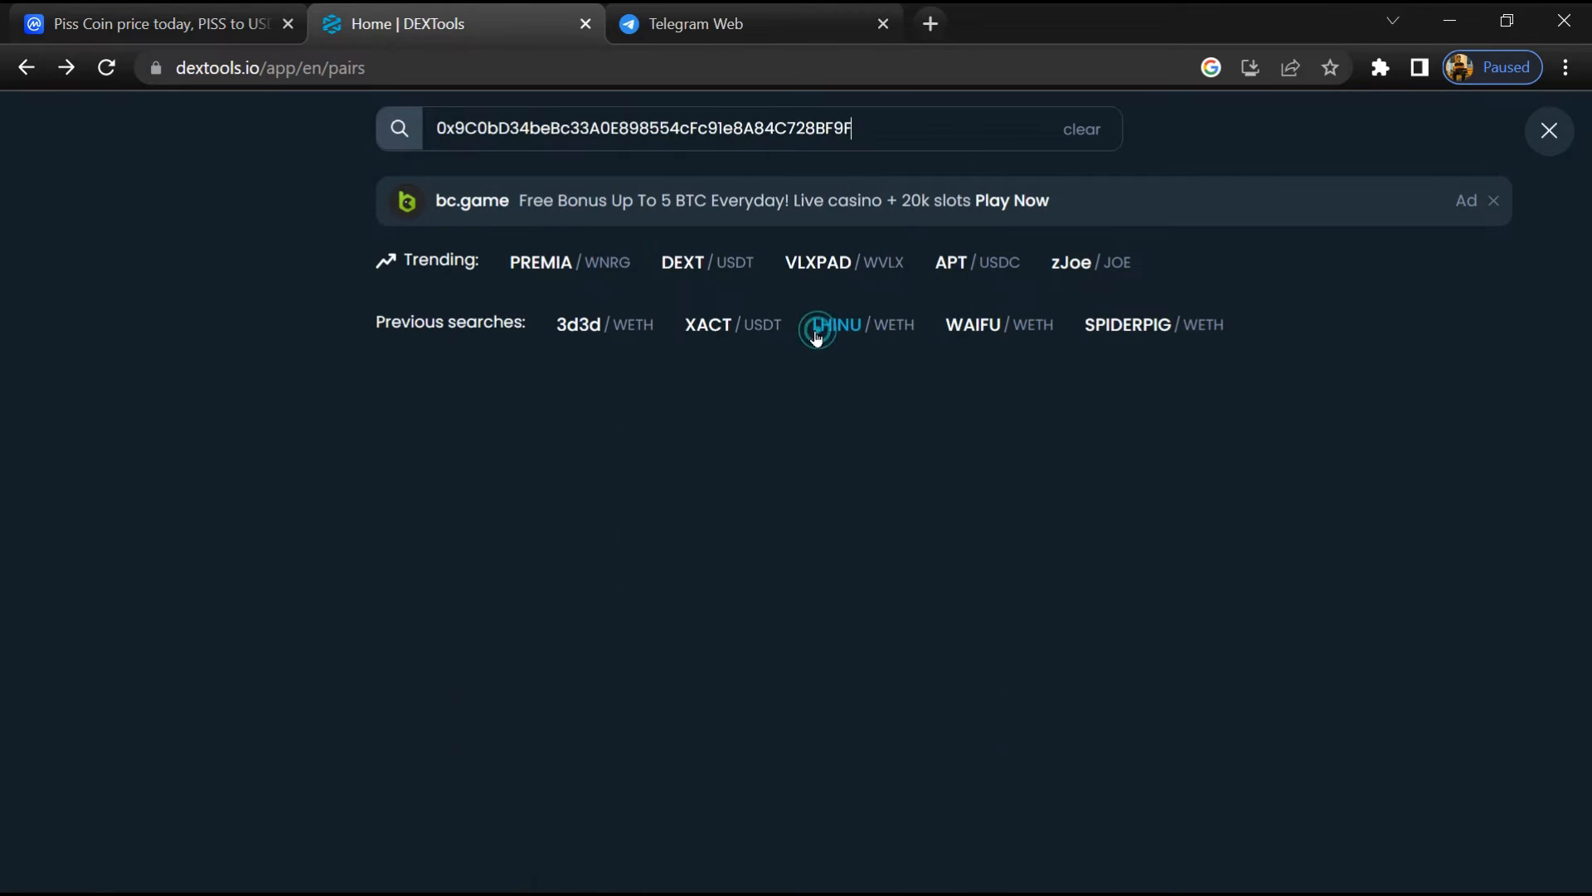
{"action": "key", "text": "Enter"}
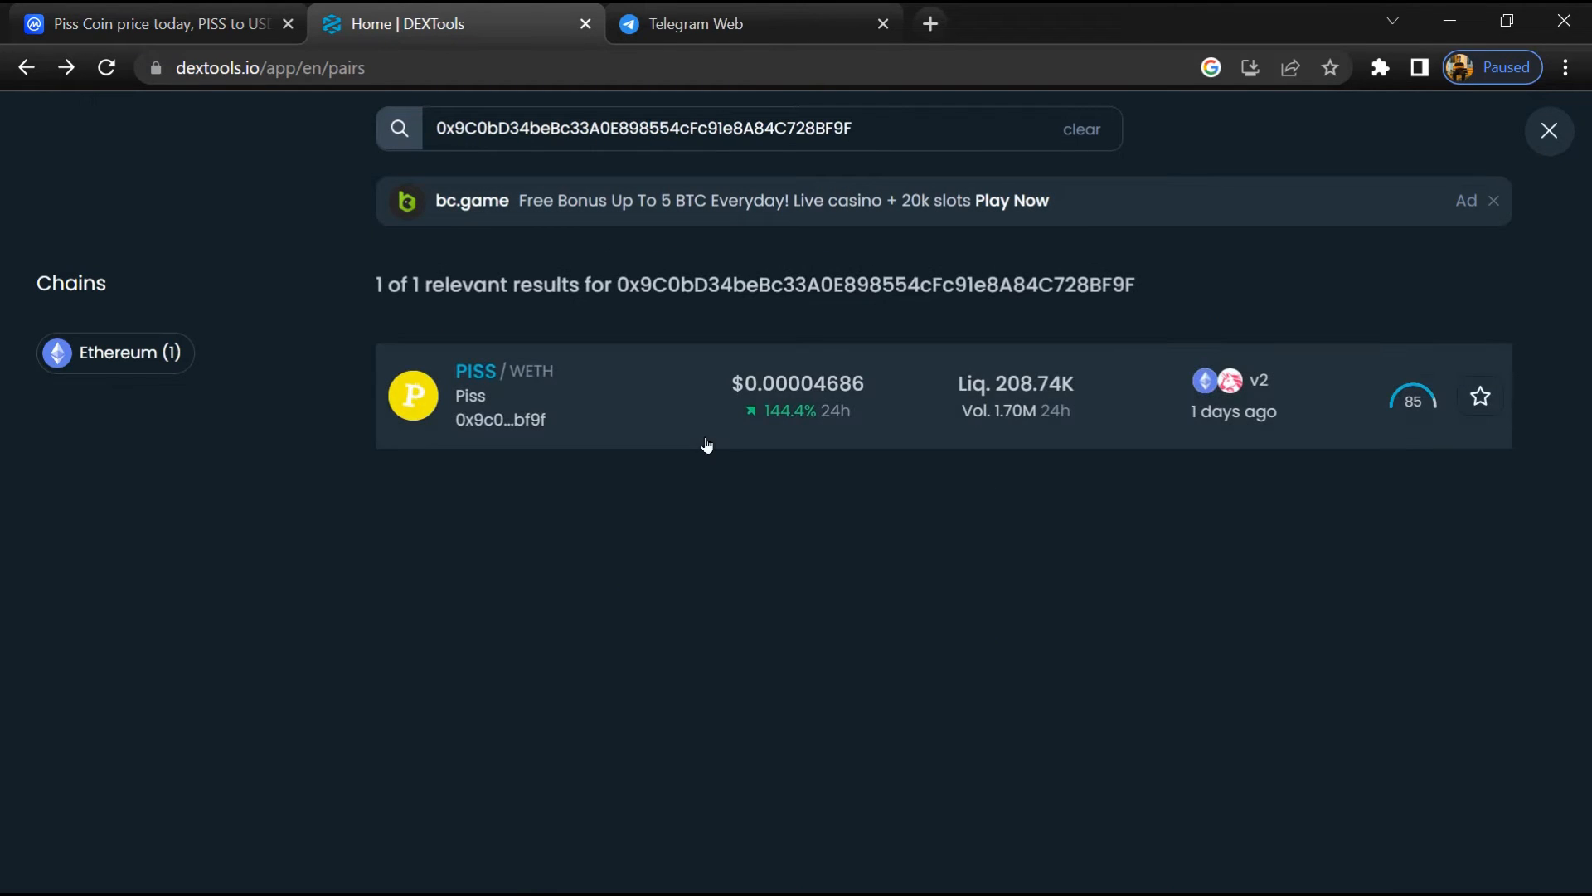
{"action": "mouse_move", "coordinate": [655, 399]}
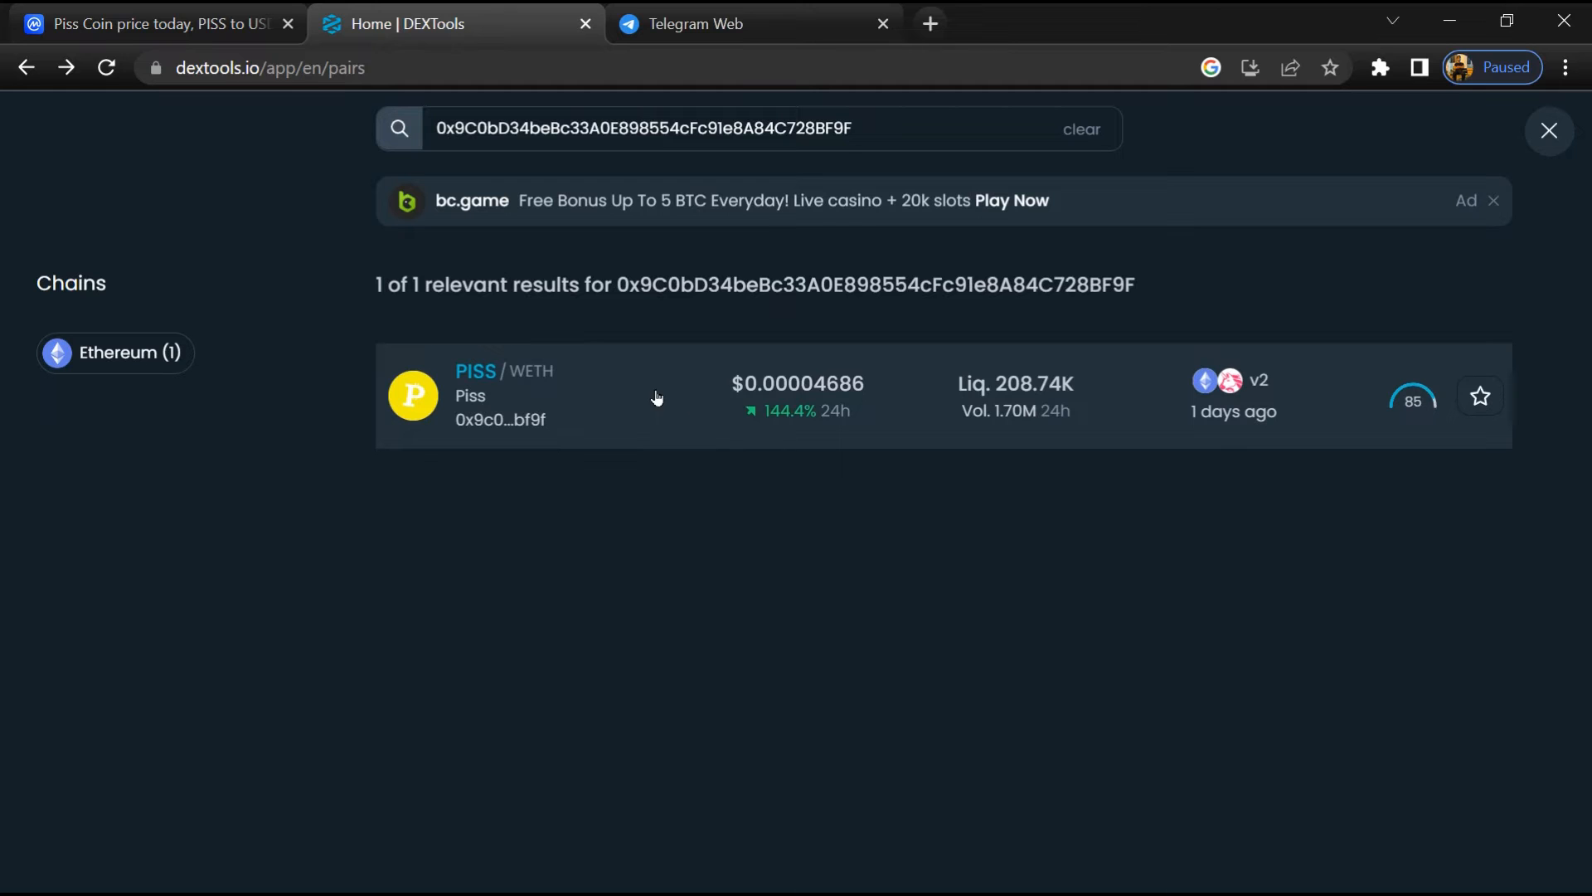
{"action": "left_click", "coordinate": [657, 396]}
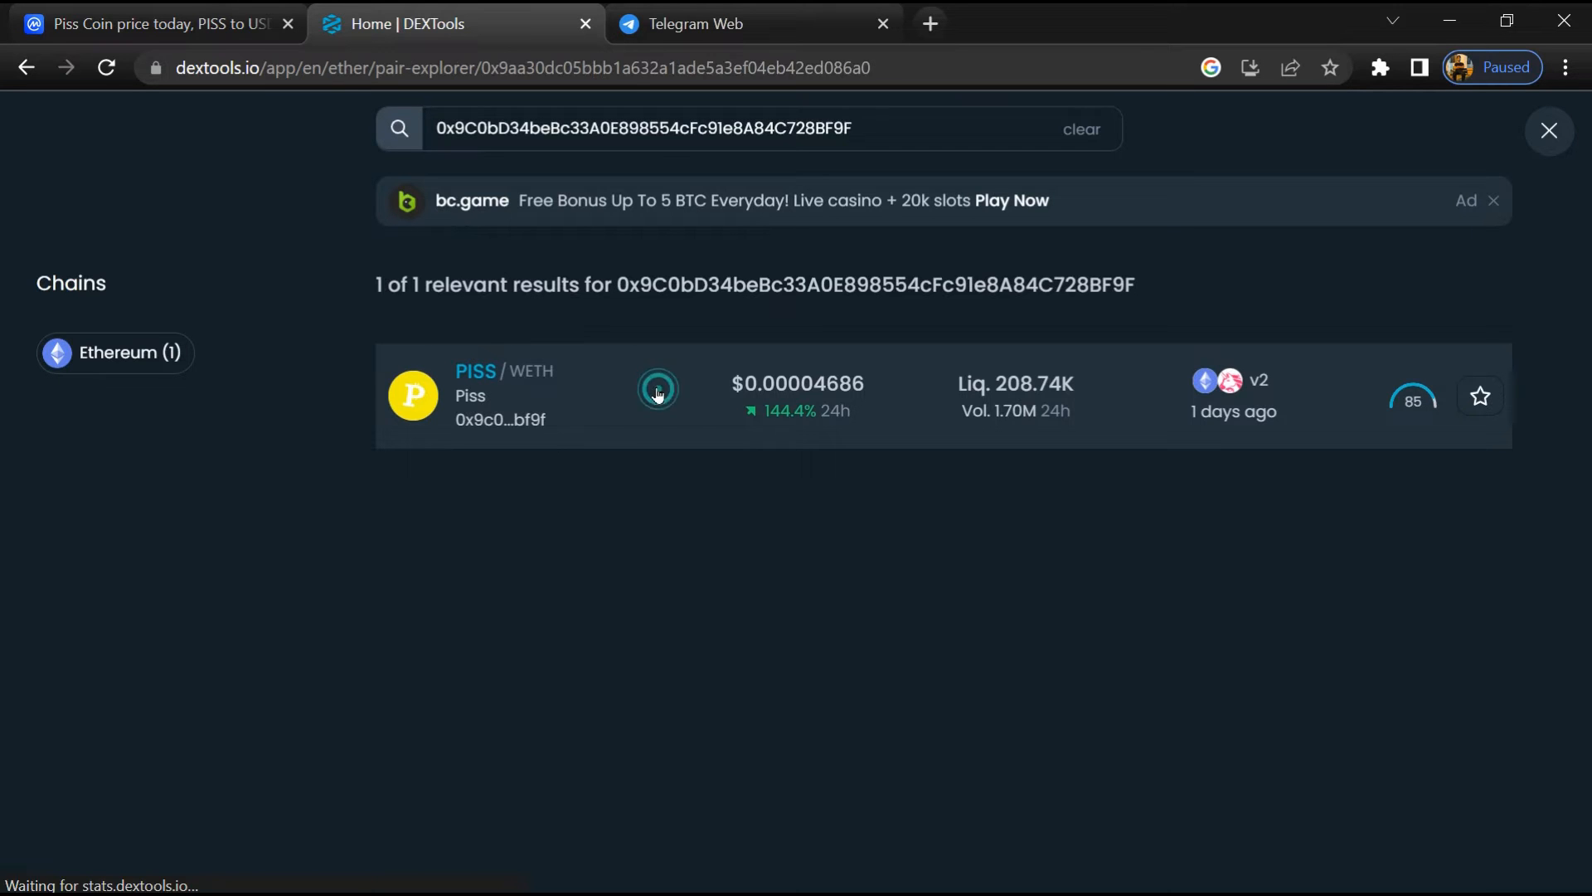
- Page back through older PISS/WETH trades in Trade History, then return to CoinMarketCap
{"action": "left_click", "coordinate": [657, 394]}
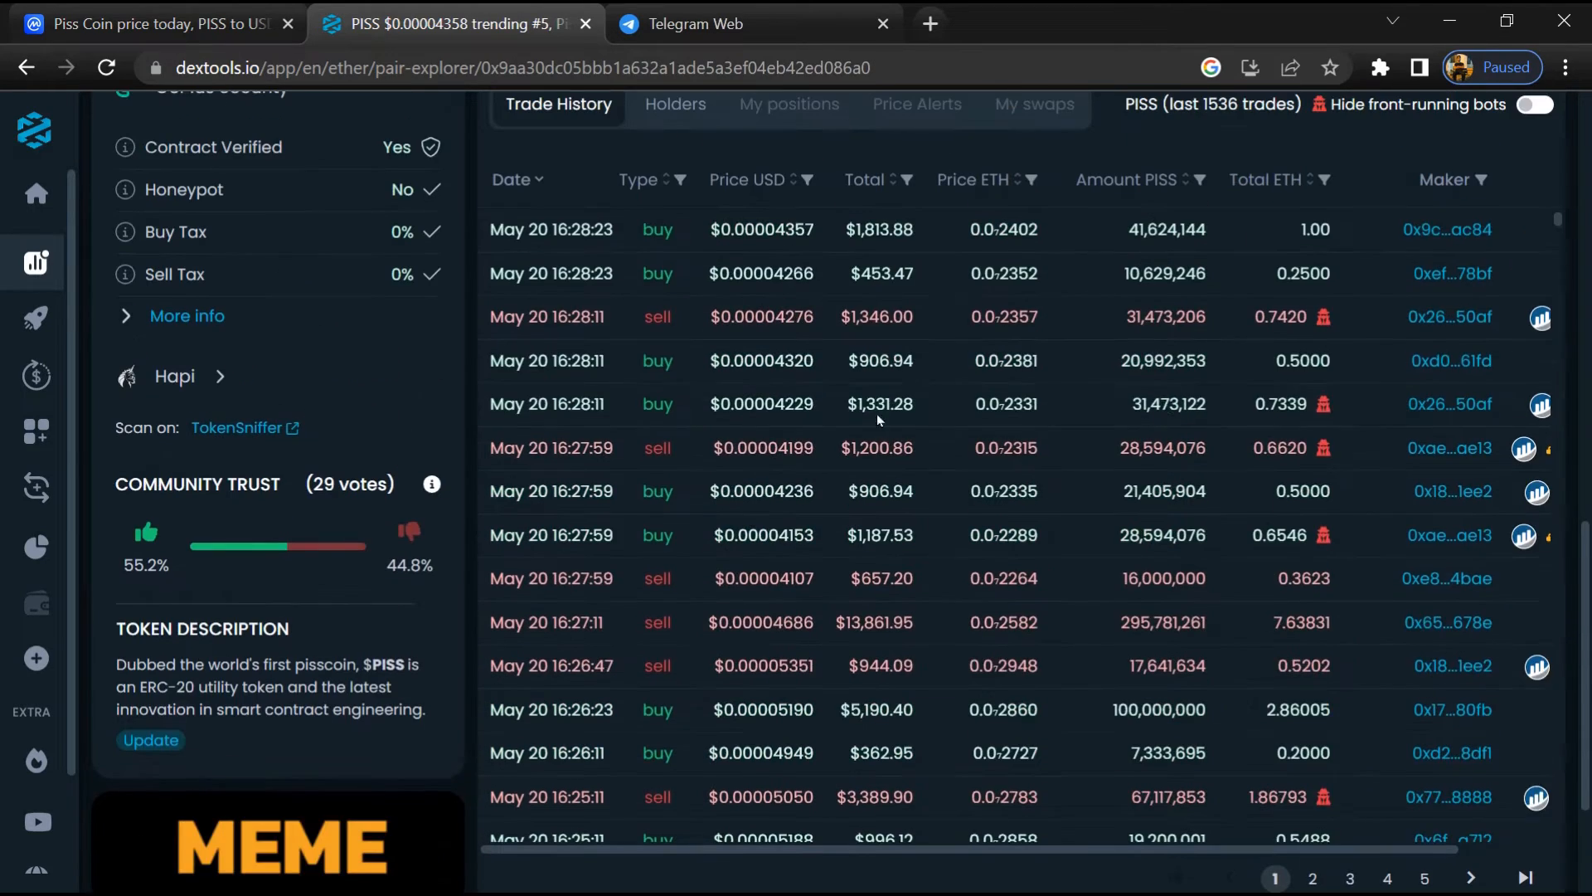
{"action": "left_click", "coordinate": [1311, 877]}
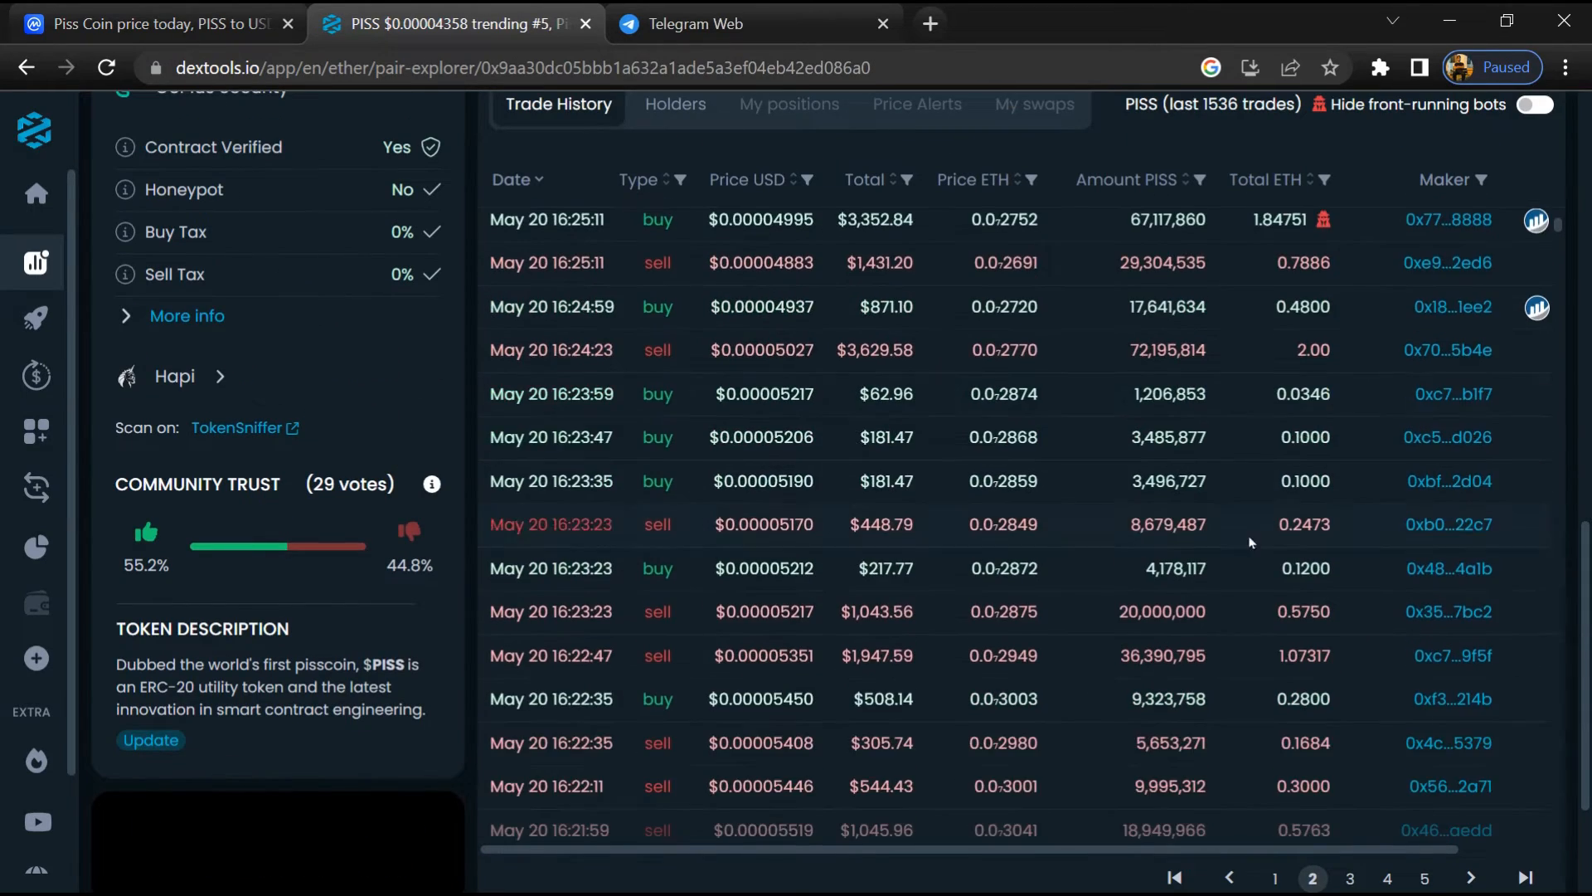
{"action": "left_click", "coordinate": [1350, 878]}
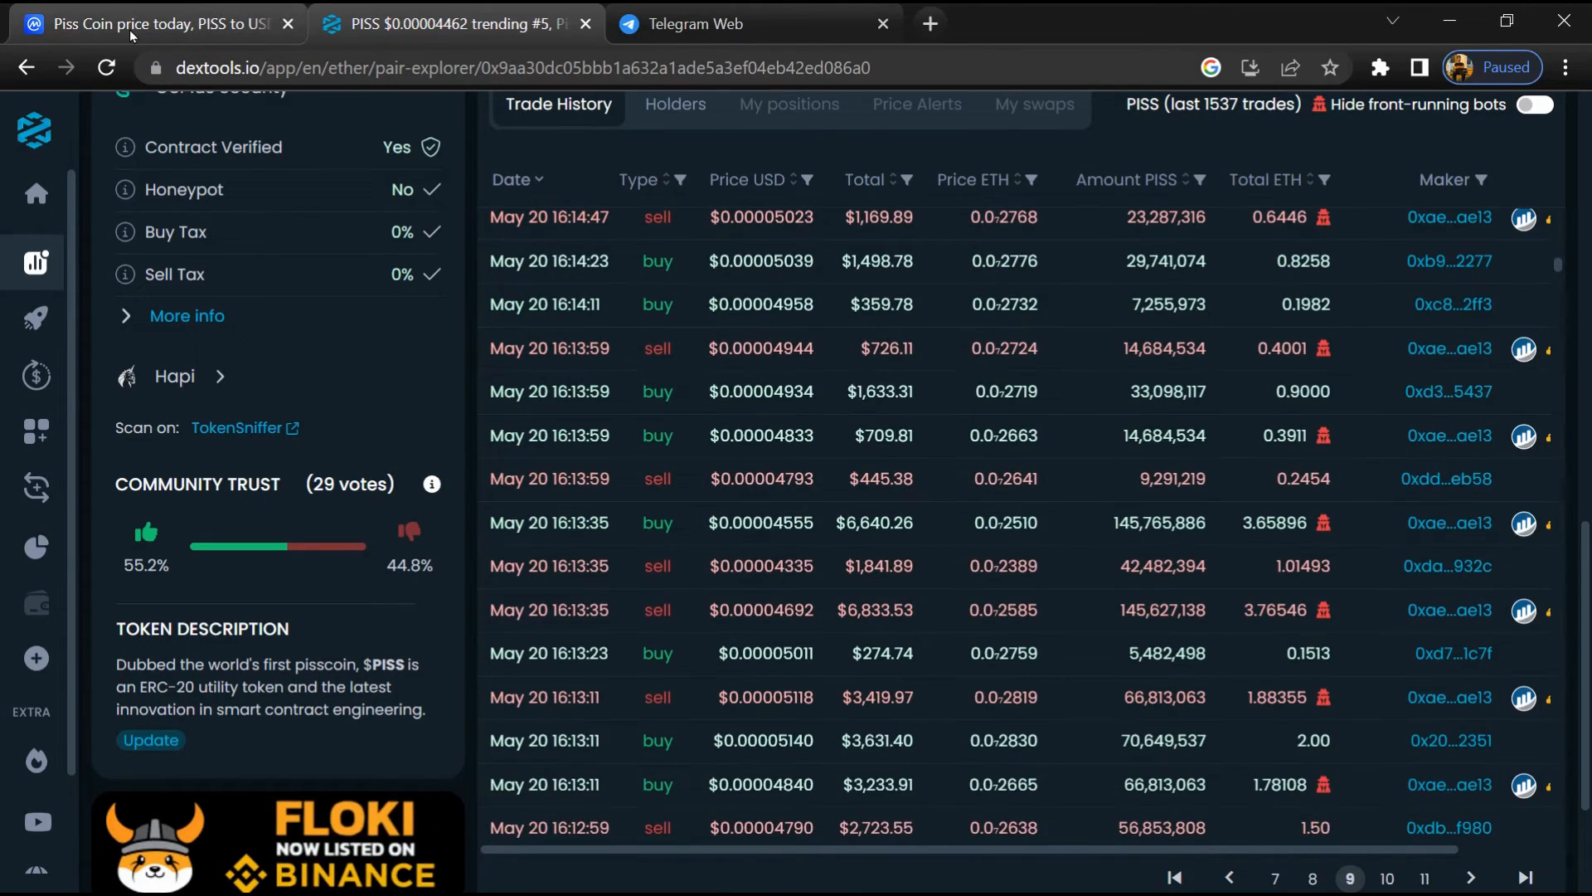
{"action": "left_click", "coordinate": [152, 23]}
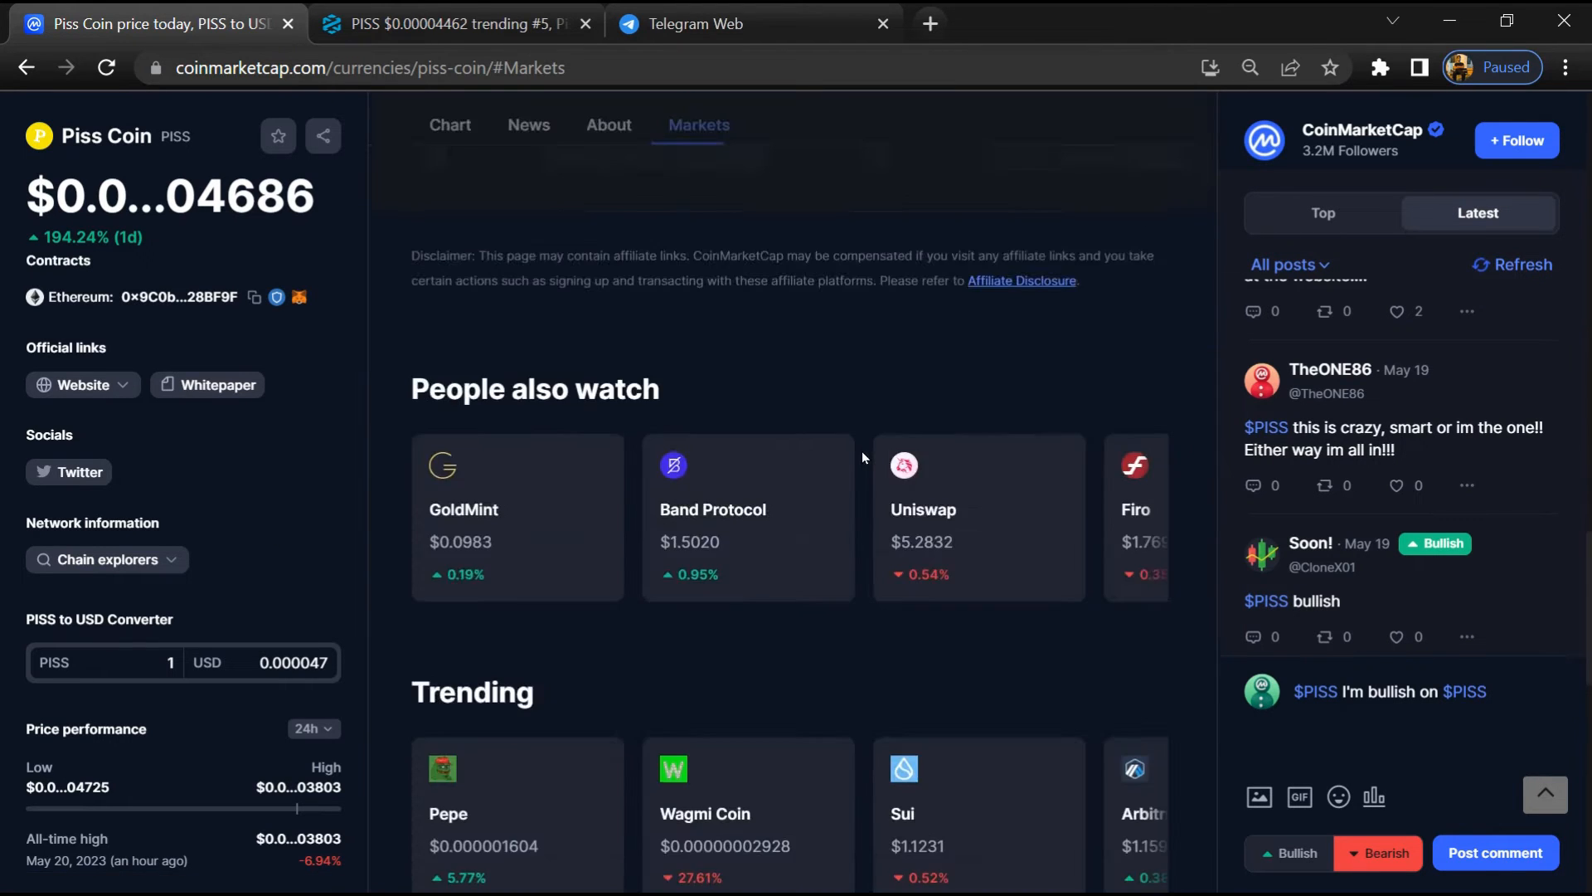
- View Piss Coin's Markets list showing its single Uniswap v2 PISS/WETH market
{"action": "left_click", "coordinate": [609, 124]}
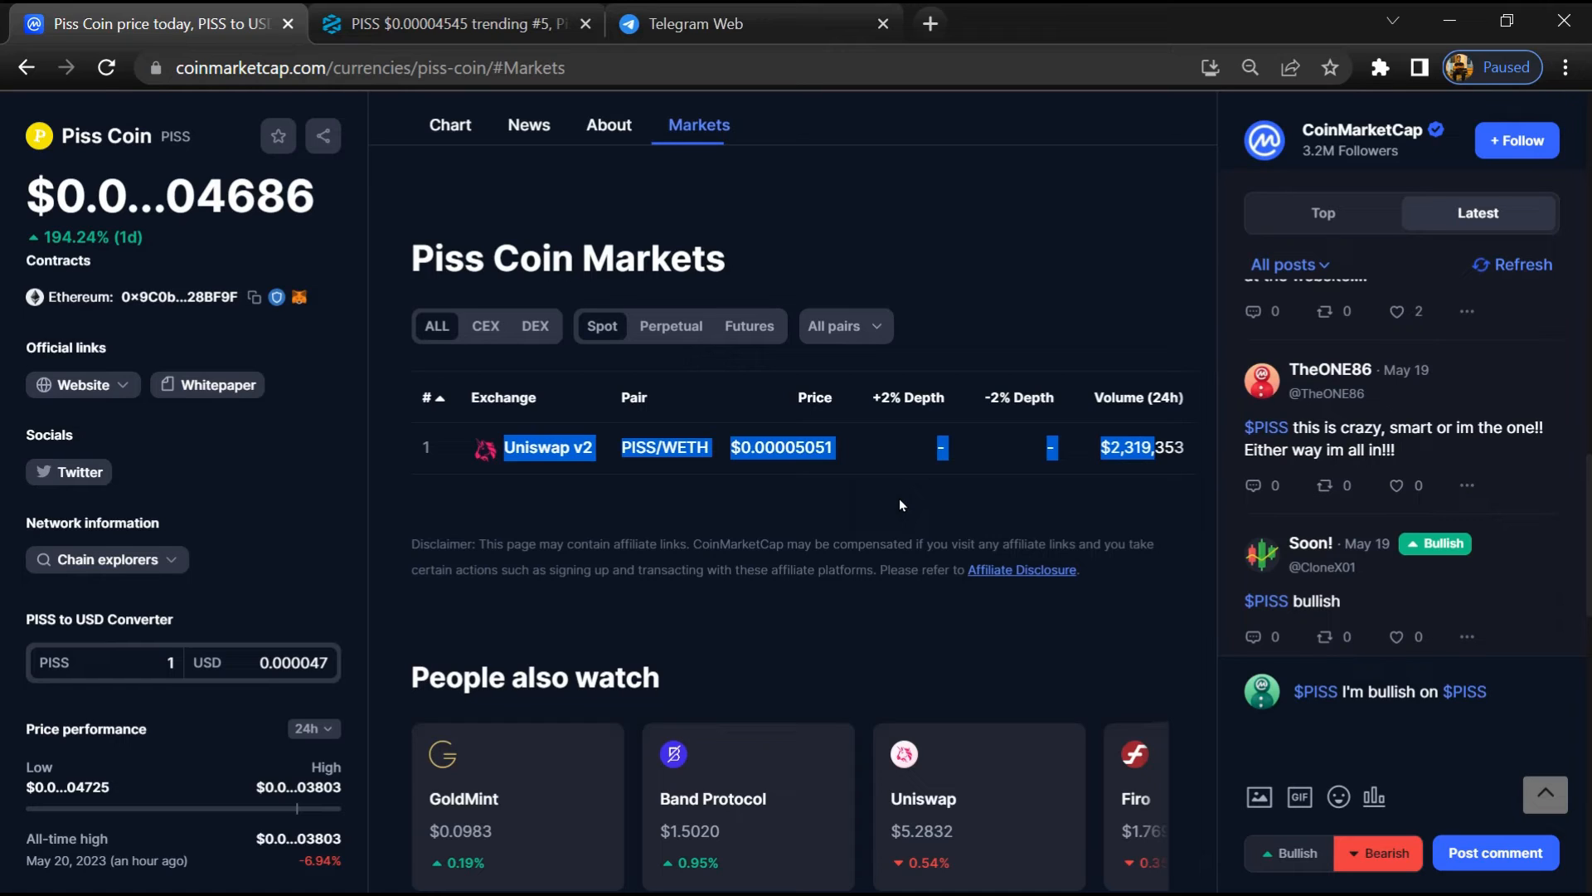
{"action": "mouse_move", "coordinate": [899, 504]}
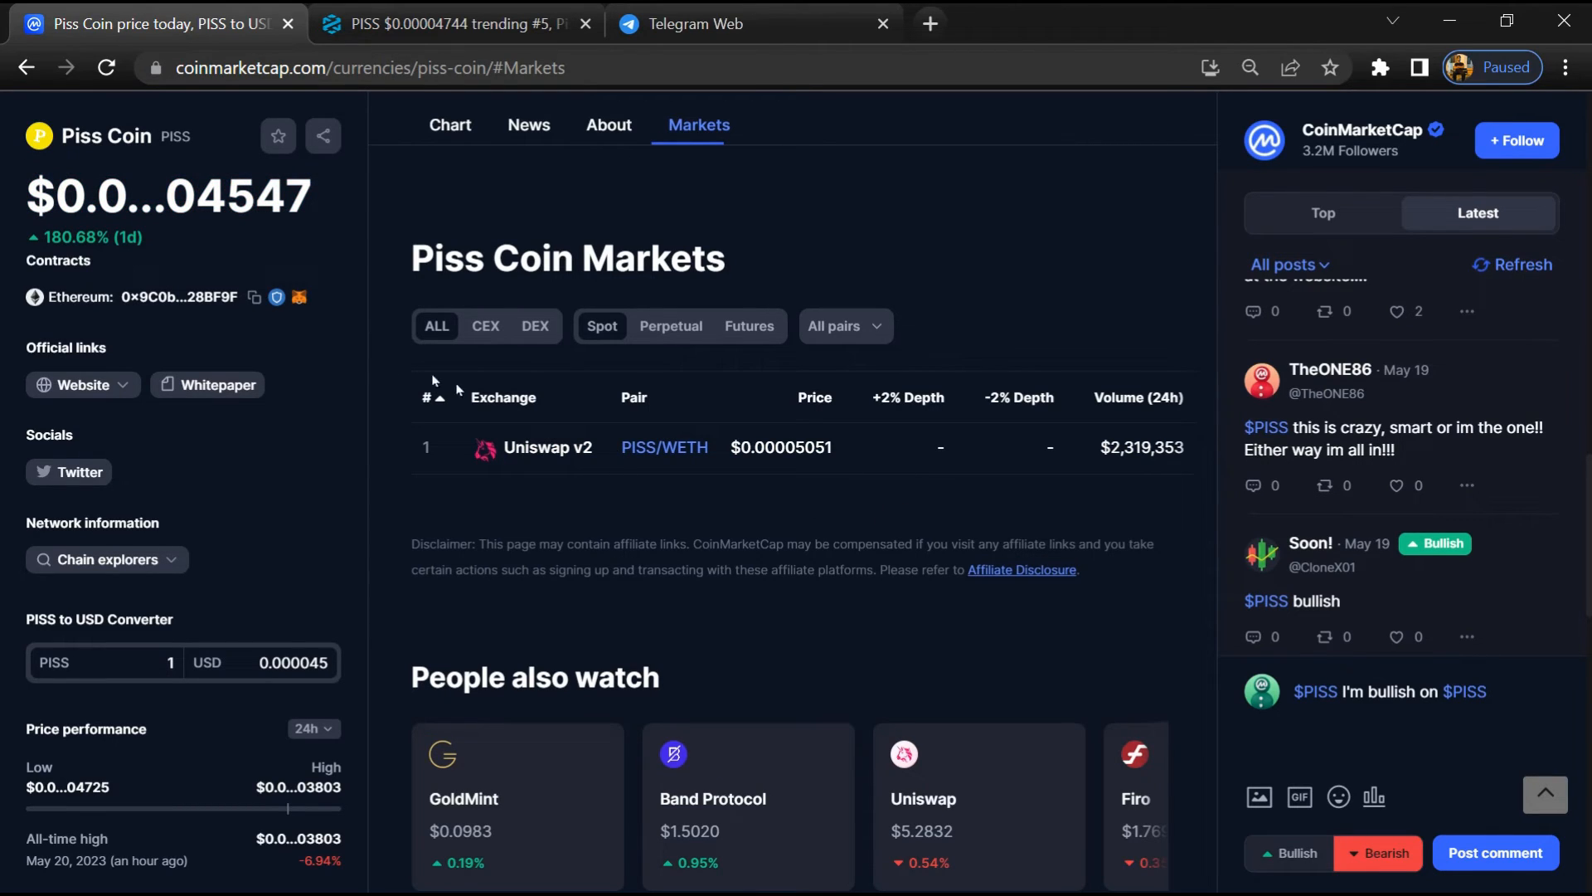
{"action": "mouse_move", "coordinate": [134, 309]}
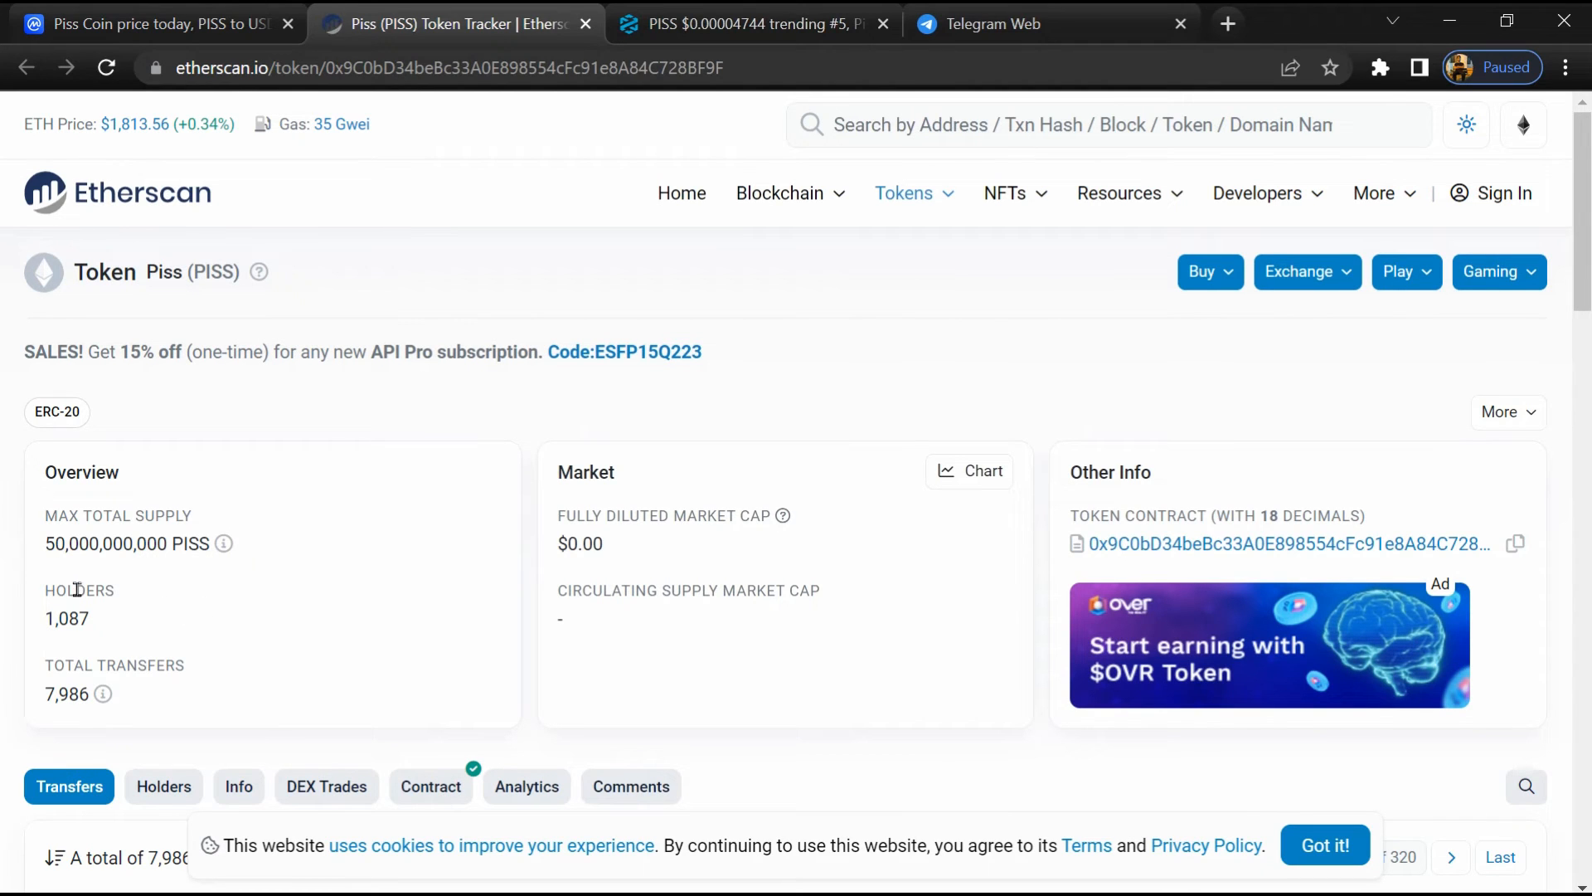
{"action": "left_click_drag", "start_coordinate": [47, 591], "coordinate": [89, 630]}
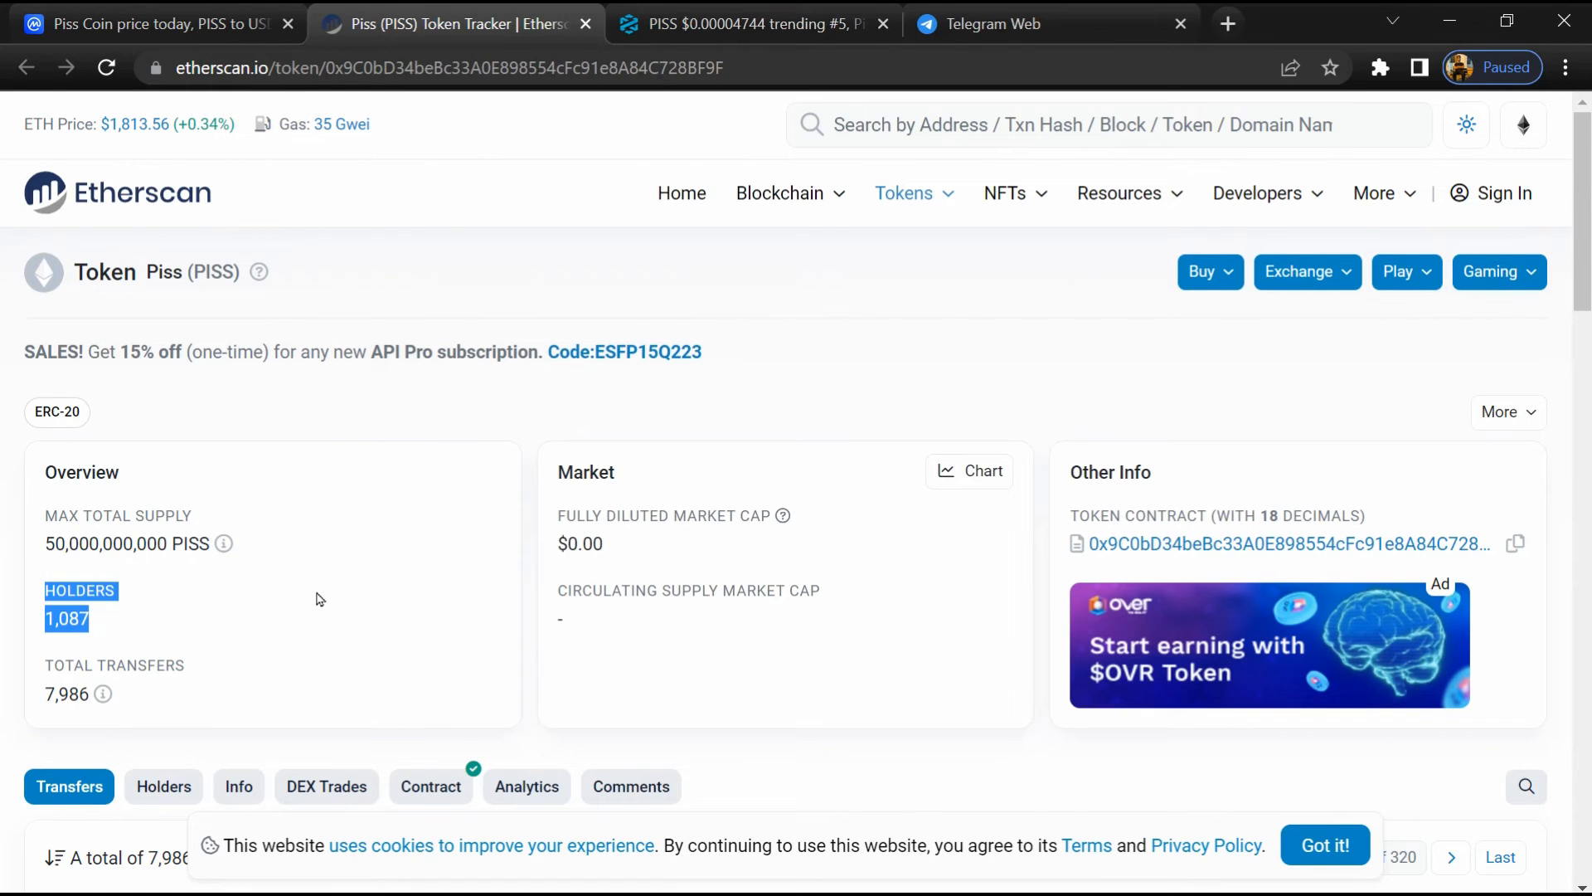
{"action": "scroll", "scroll_direction": "down", "scroll_amount": 3}
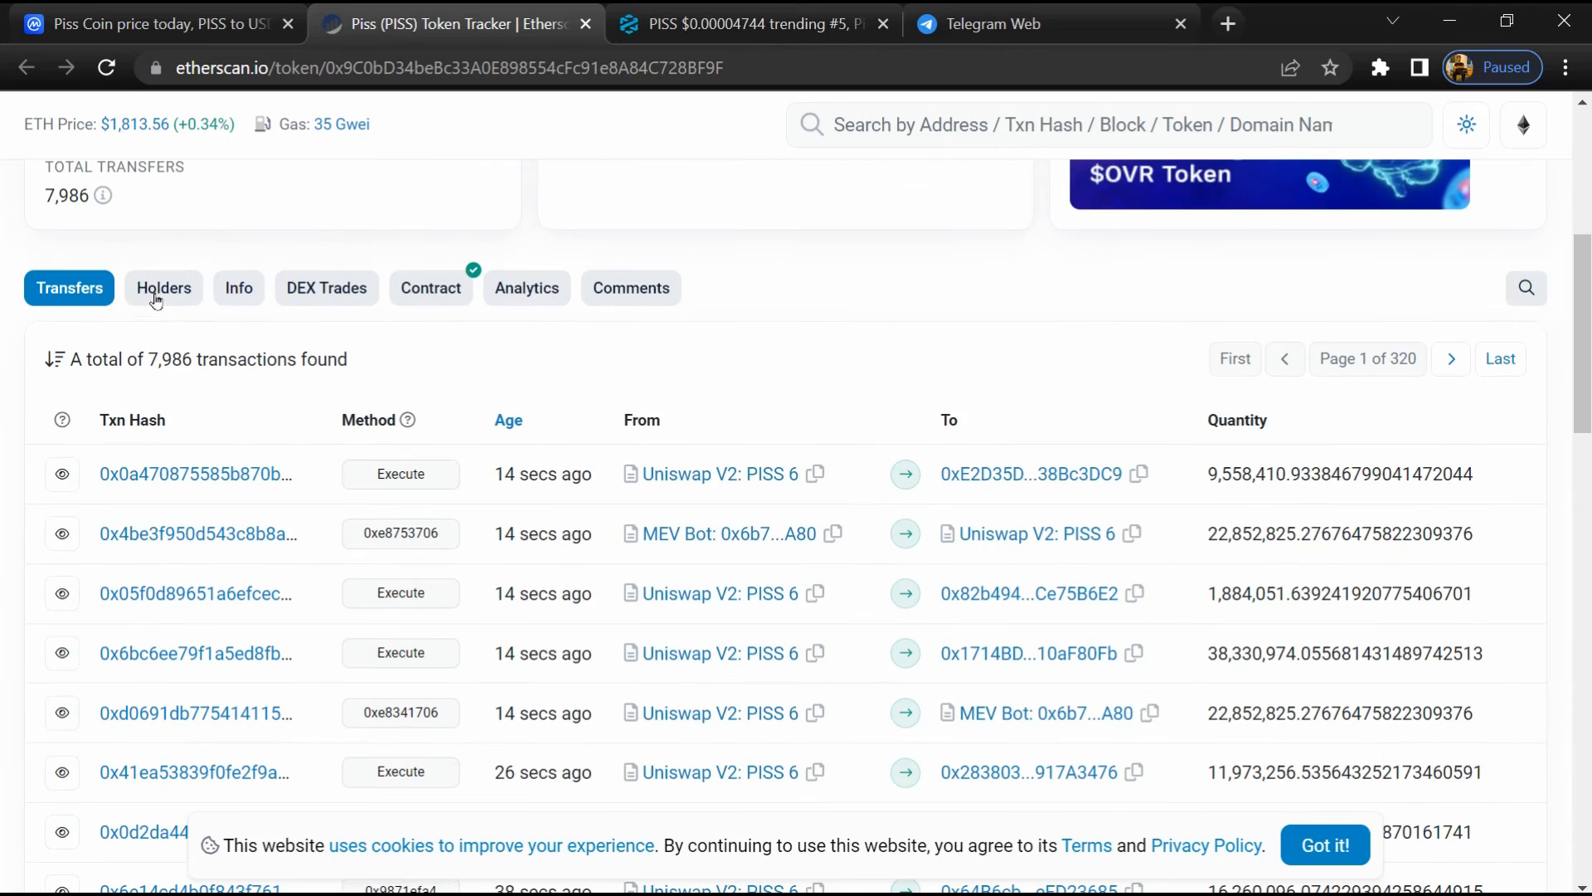
- Review Etherscan's top PISS holders, the largest holding 5 billion tokens (10% of supply)
{"action": "left_click", "coordinate": [164, 287]}
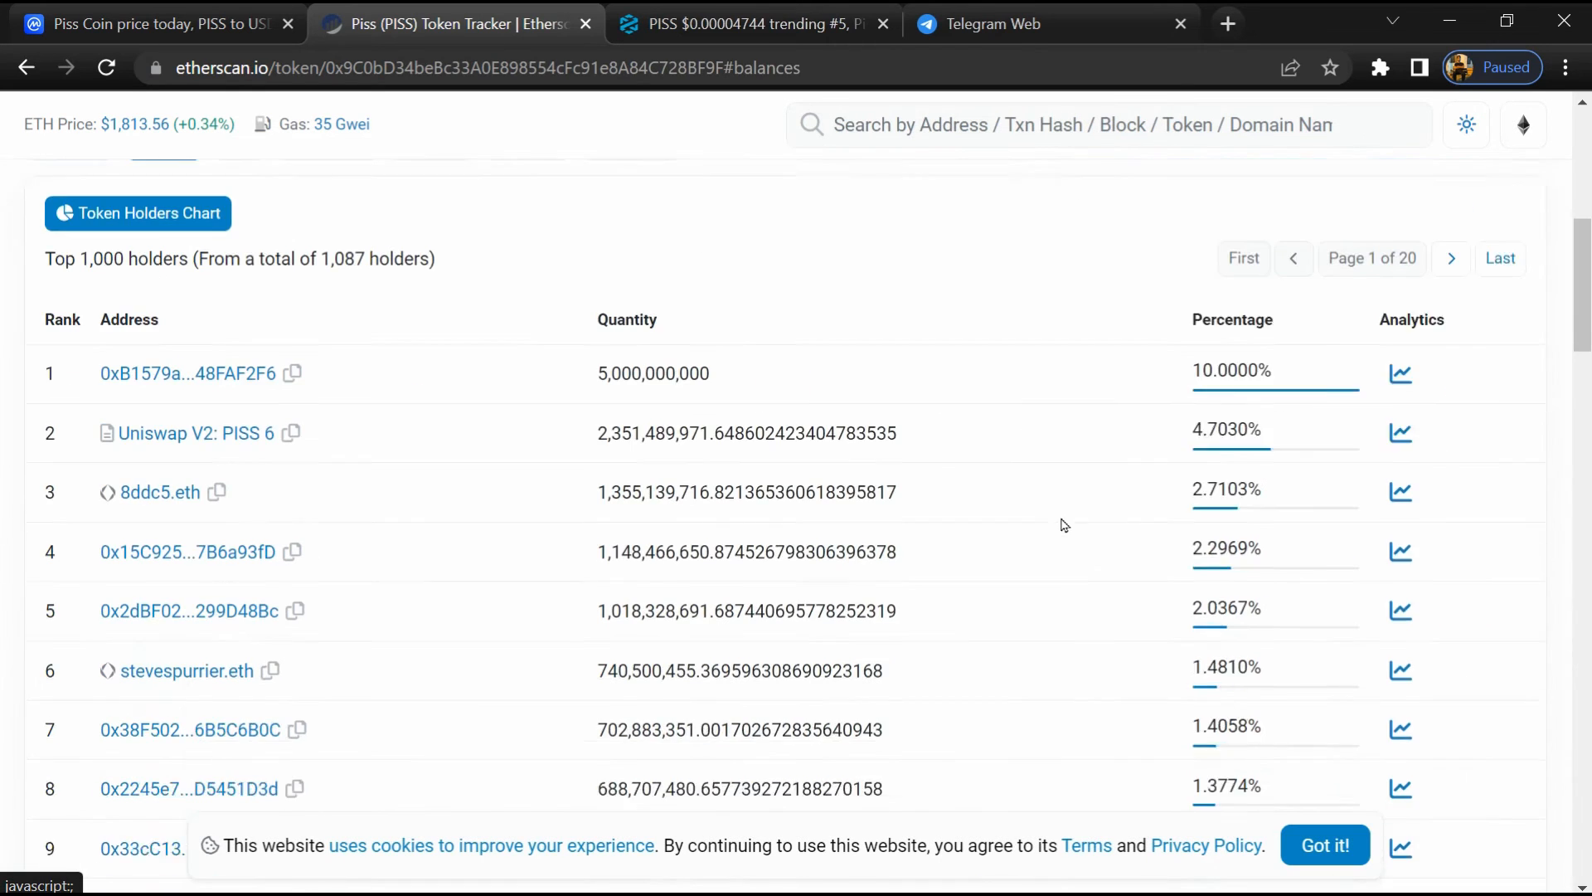
{"action": "scroll", "scroll_direction": "down", "scroll_amount": 3}
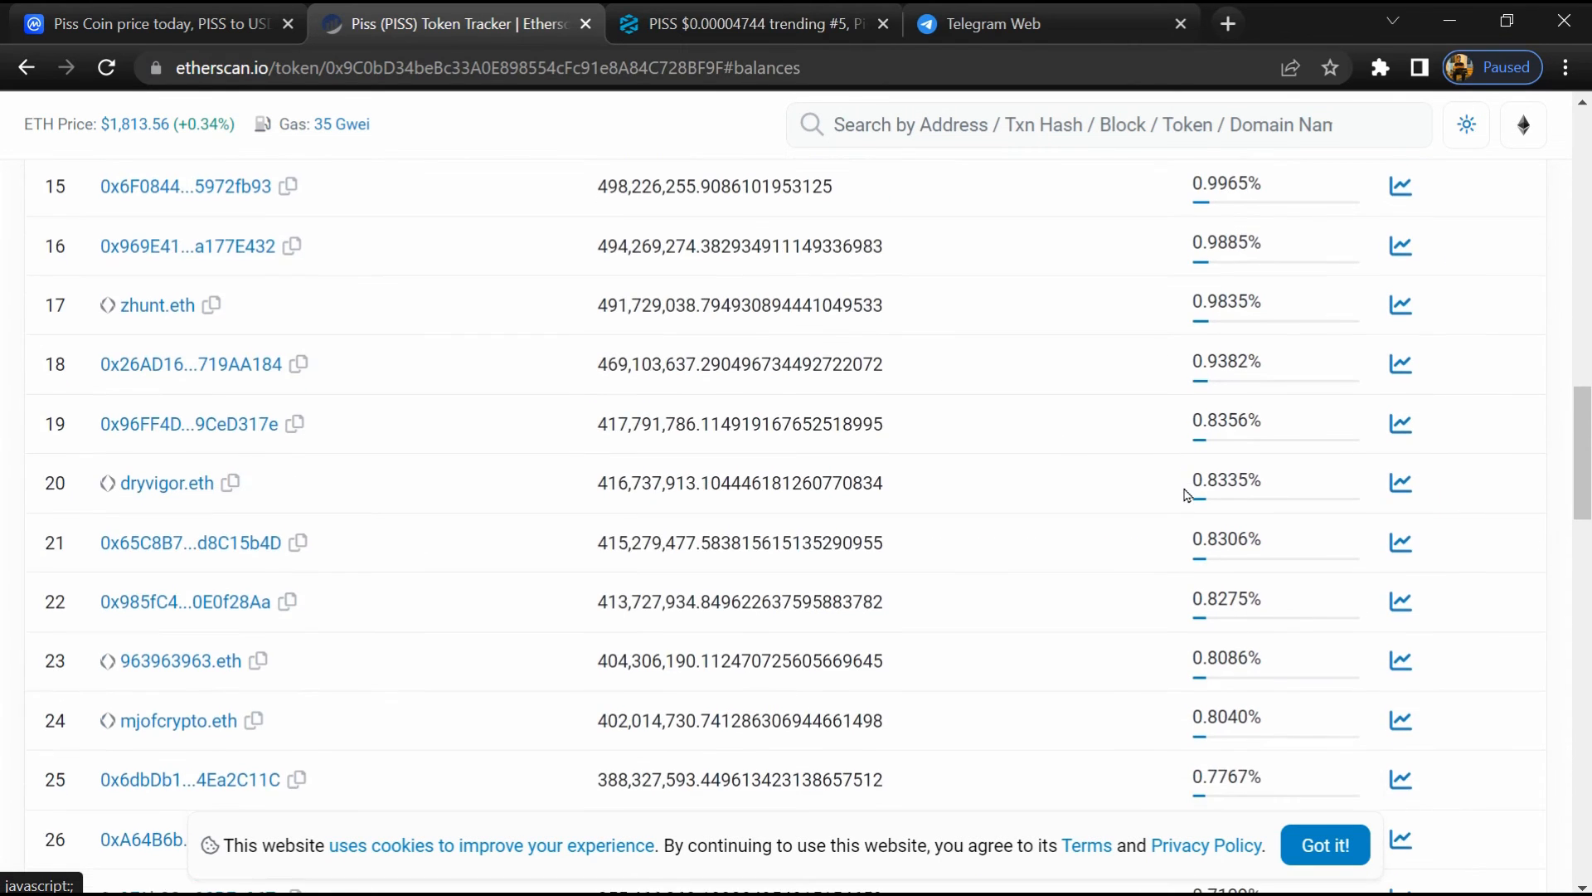
{"action": "scroll", "scroll_direction": "down", "scroll_amount": 3}
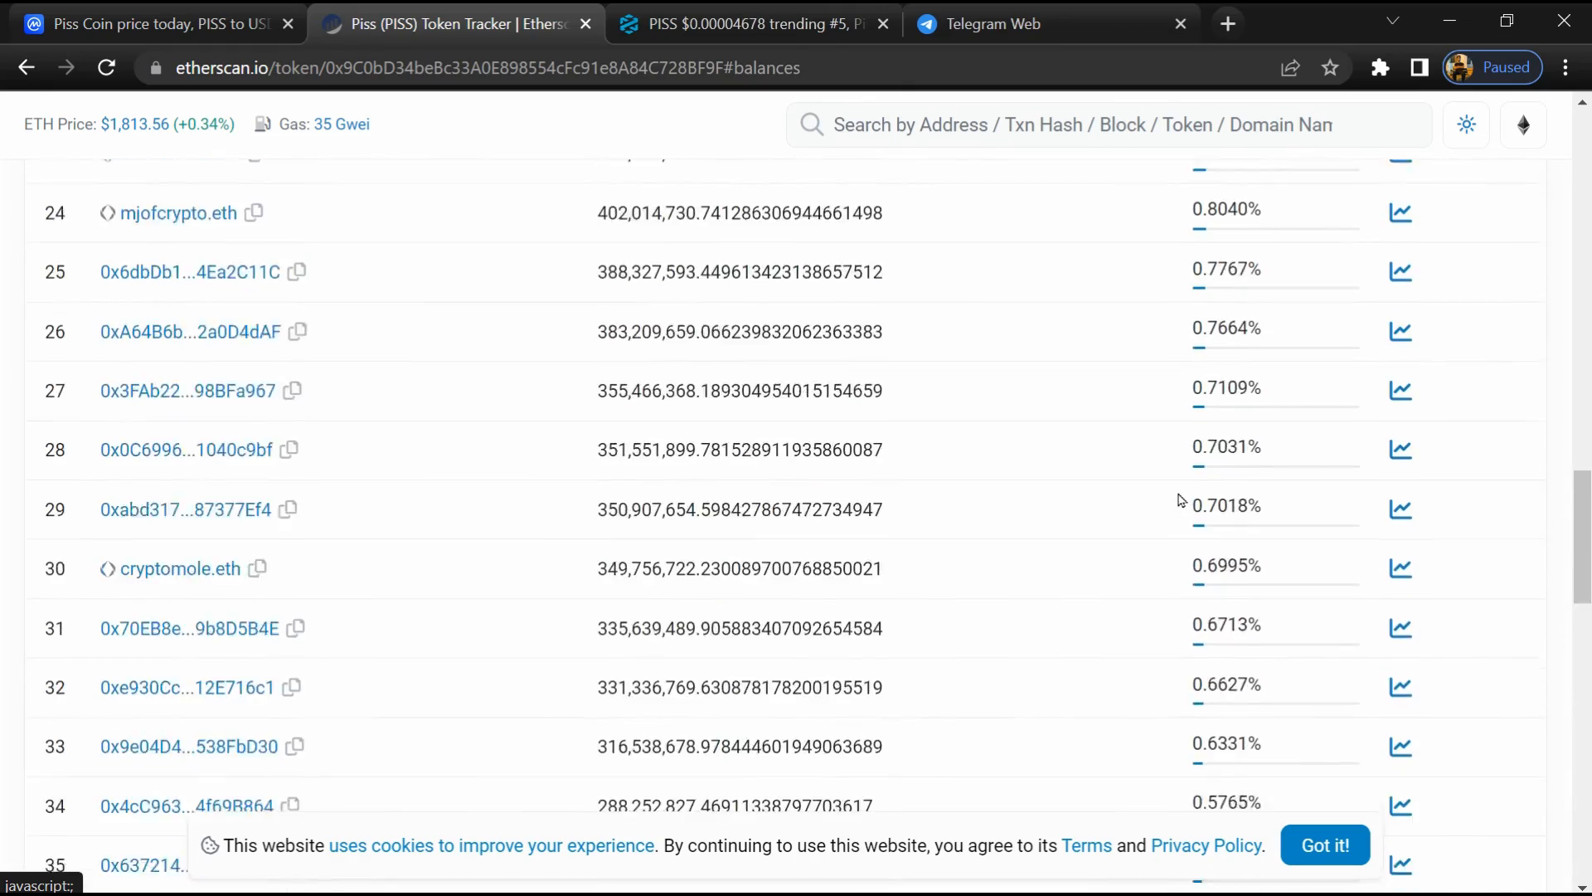
{"action": "scroll", "scroll_direction": "up", "scroll_amount": 3}
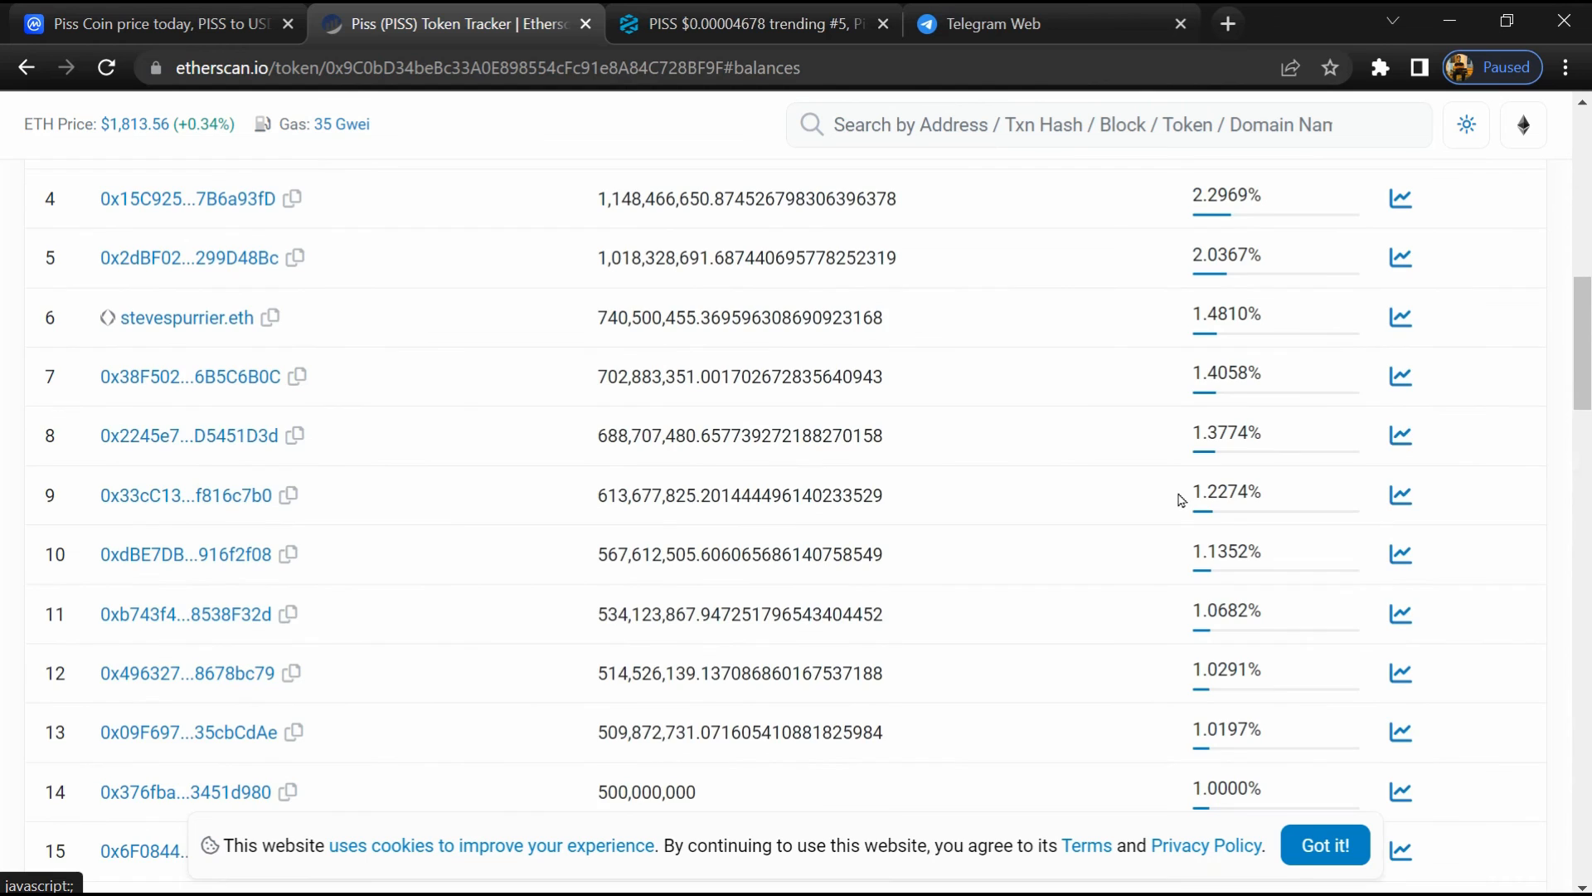
{"action": "scroll", "scroll_direction": "up", "scroll_amount": 3}
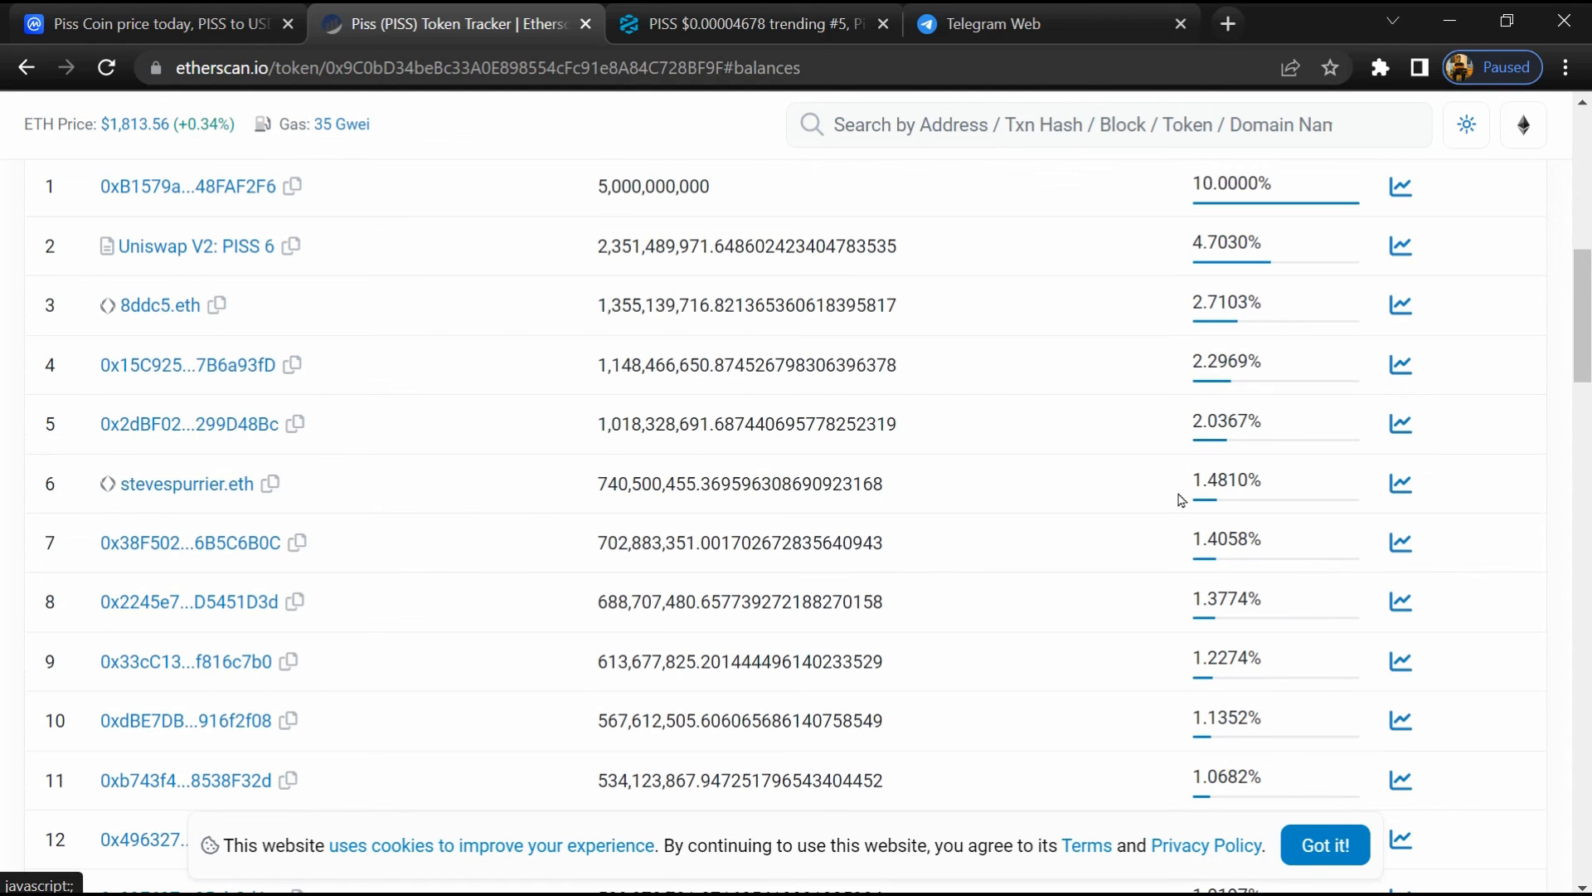